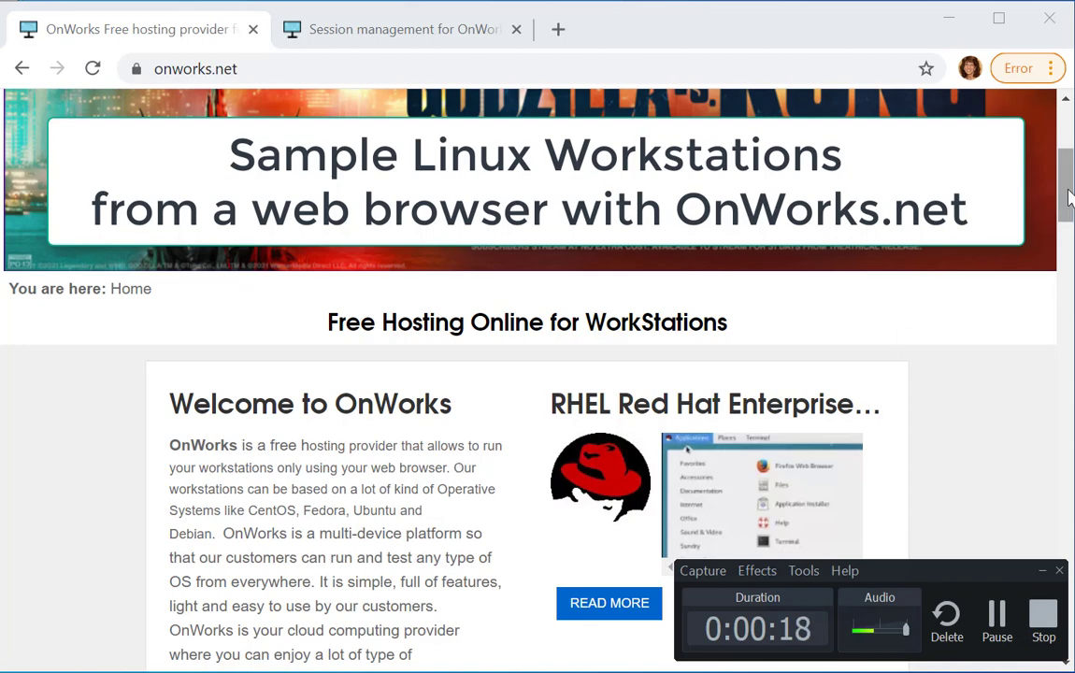
Browse the OS distributions, show the Ubuntu-based list and run the Ubuntu 20 workstation online.
scroll("down", 3)
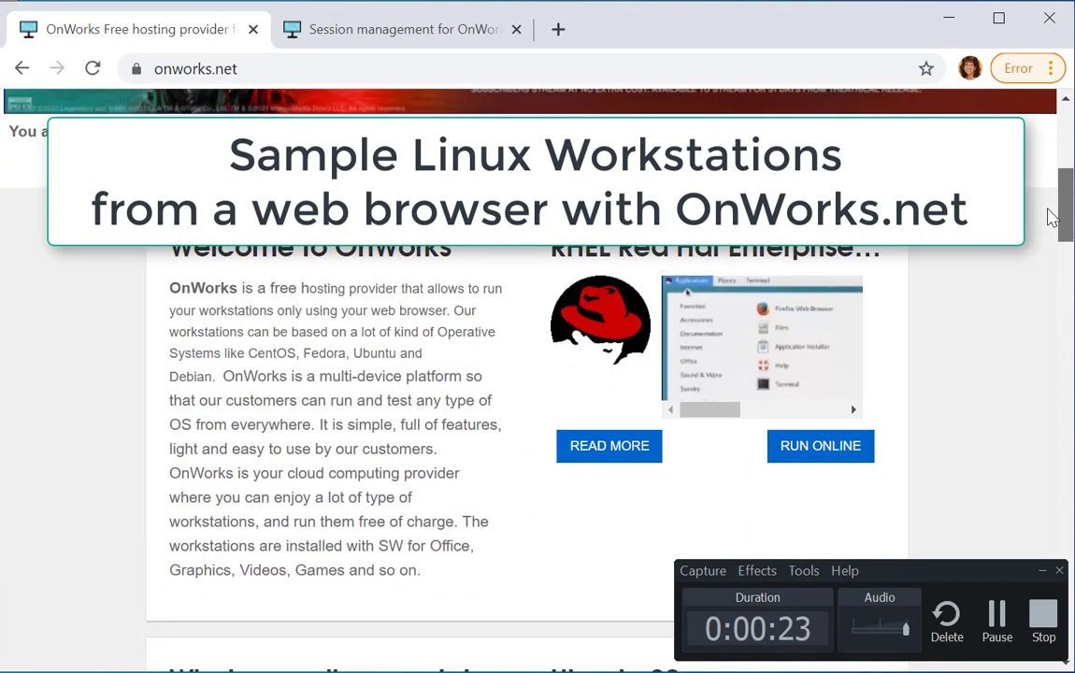
scroll("down", 3)
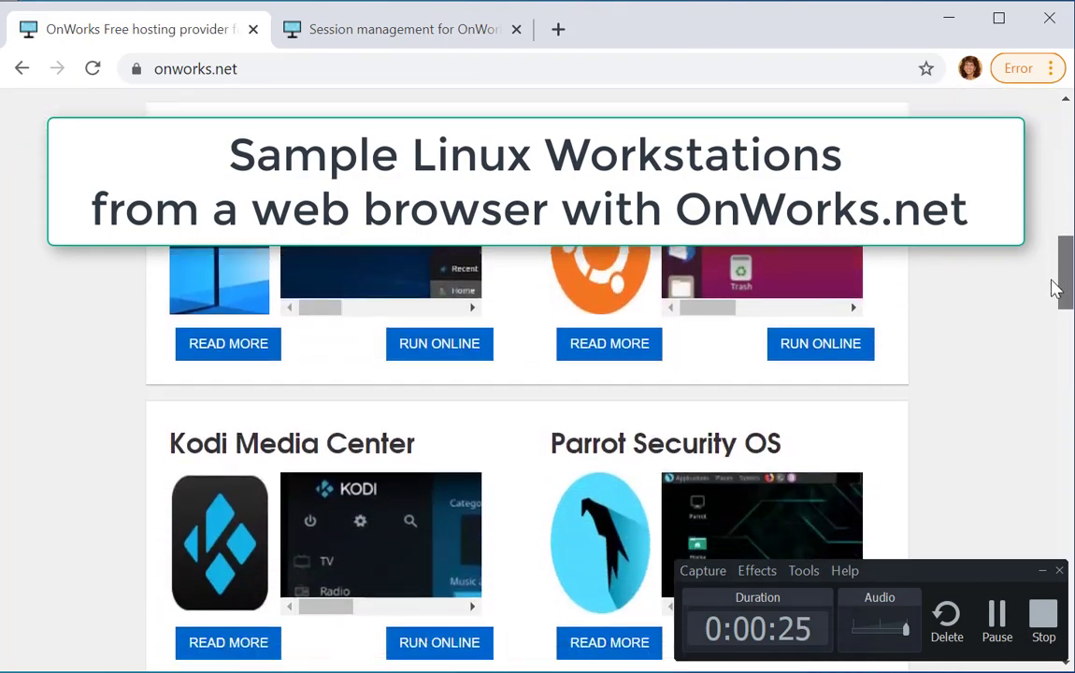
scroll("down", 3)
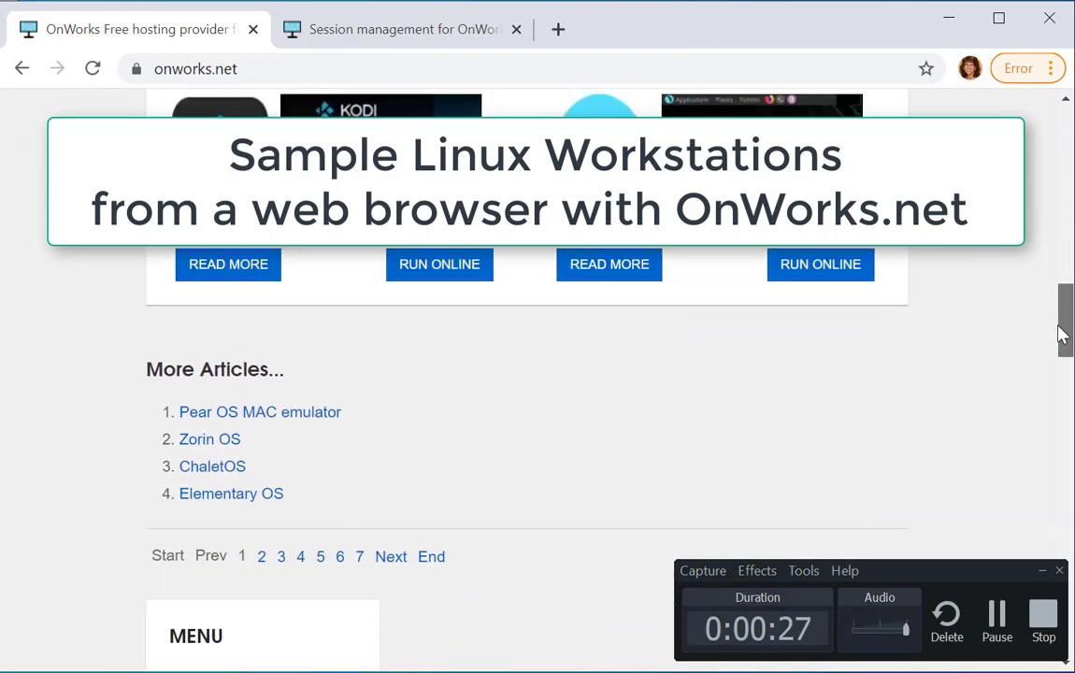
scroll("up", 3)
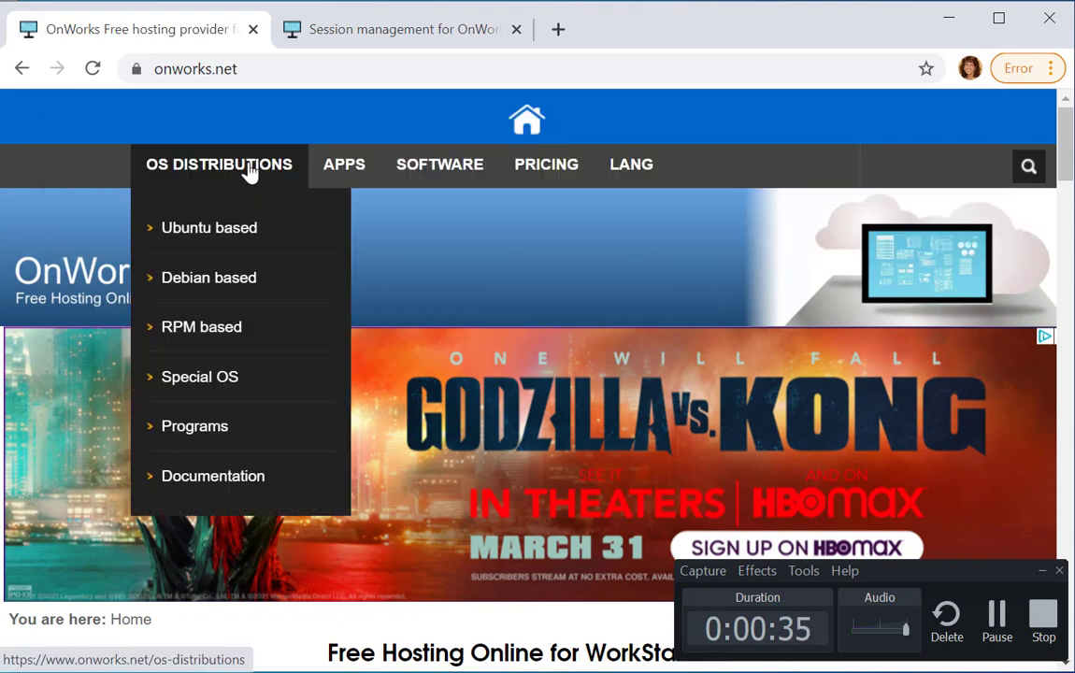
mouse_move(210, 228)
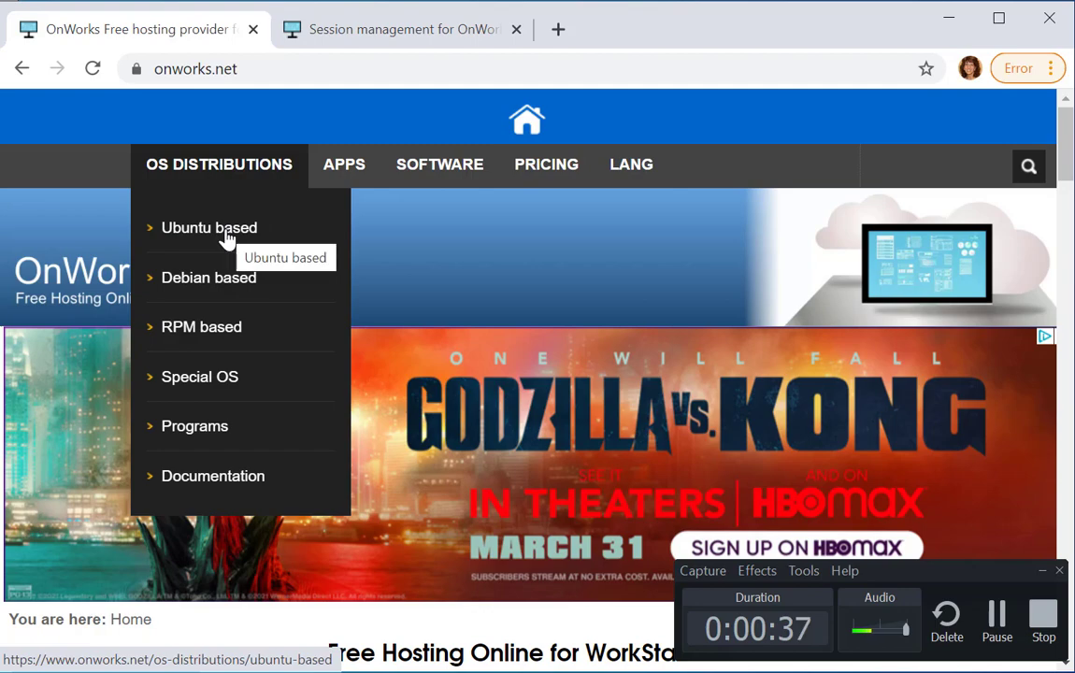
left_click(209, 228)
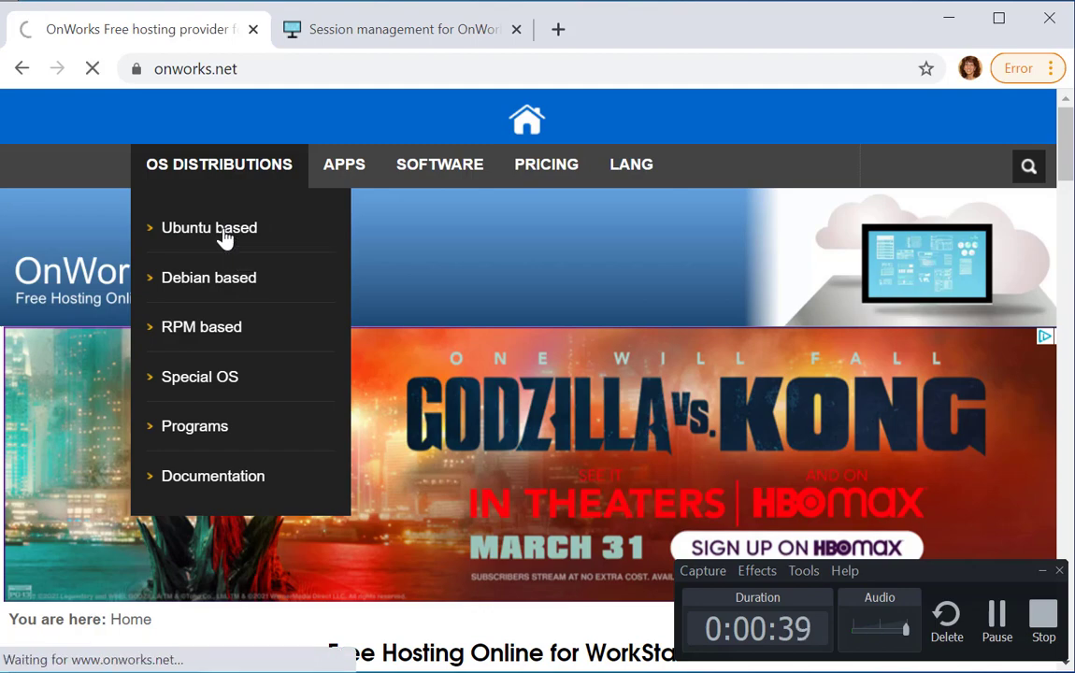
left_click(209, 228)
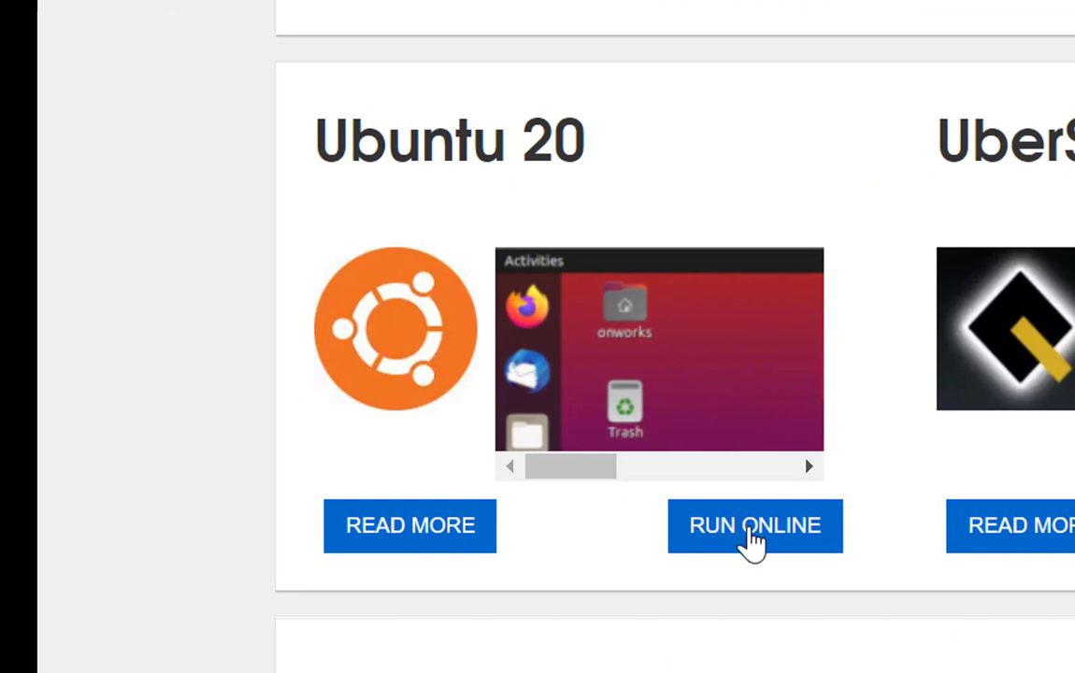
mouse_move(767, 542)
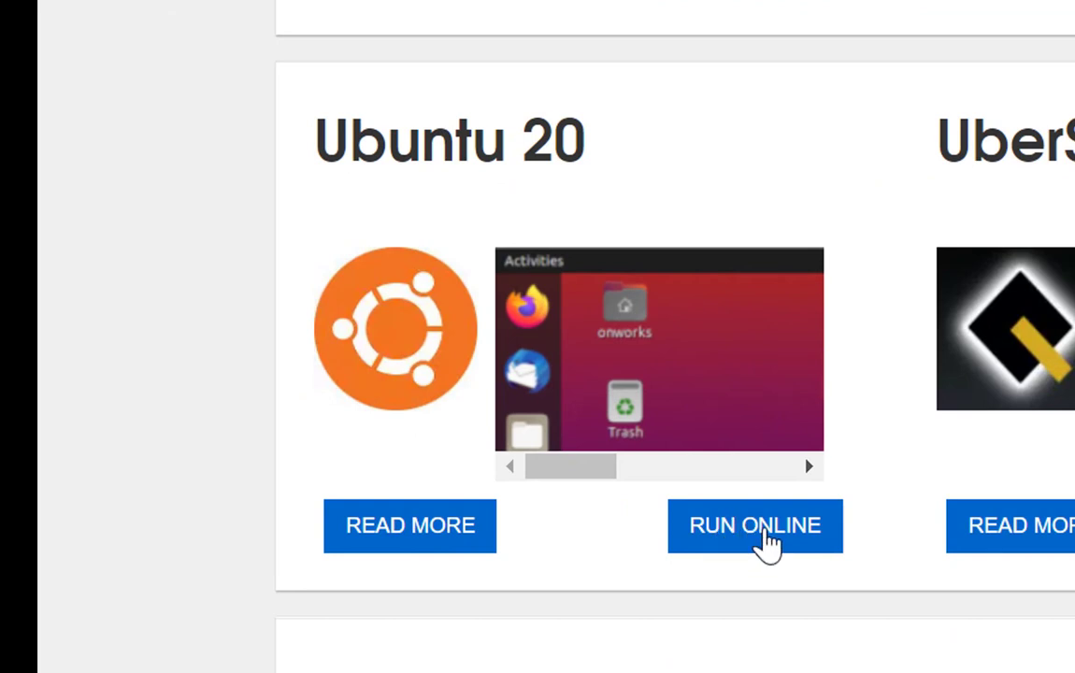
left_click(755, 525)
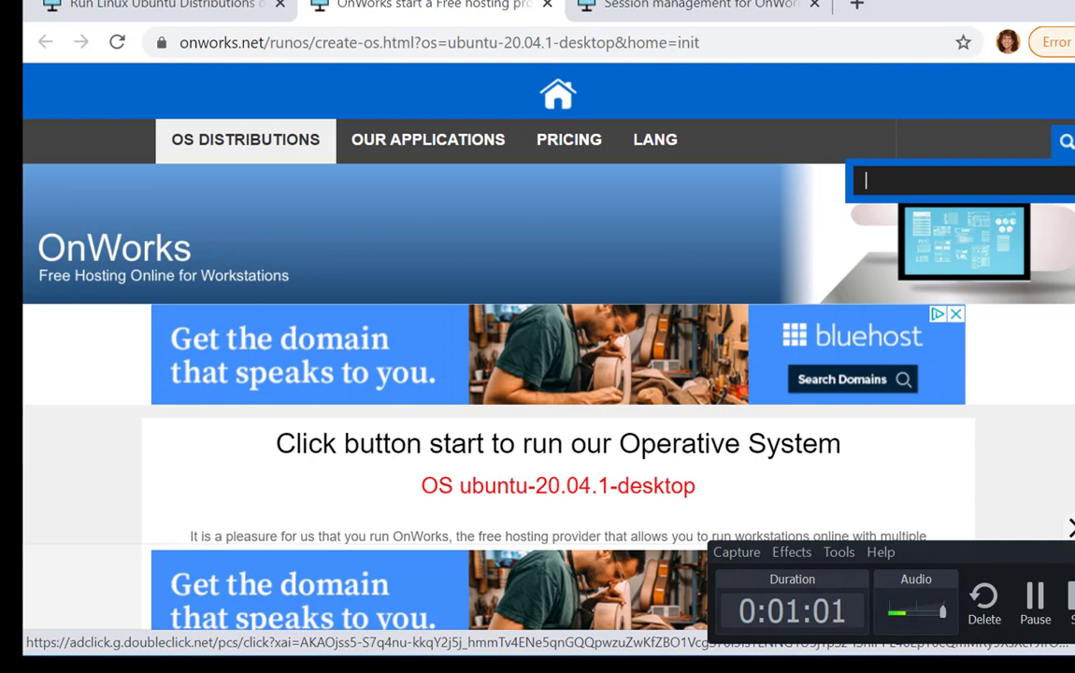
Start the ubuntu-20.04.1-desktop workstation and wait for 'OS started successfully'.
scroll("down", 3)
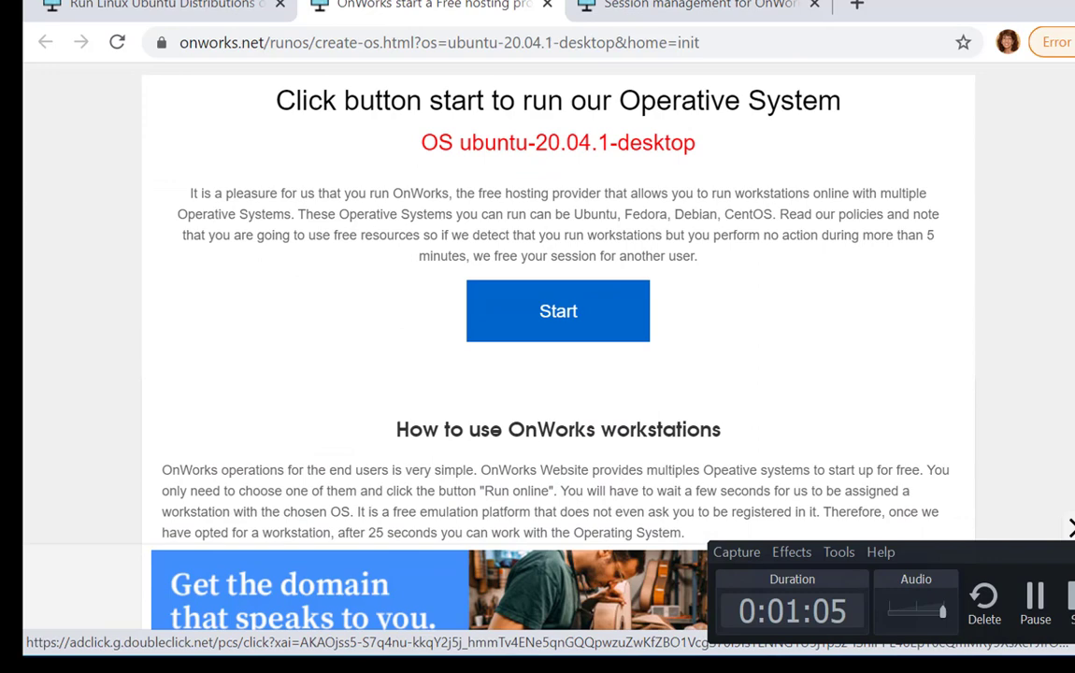
left_click(557, 310)
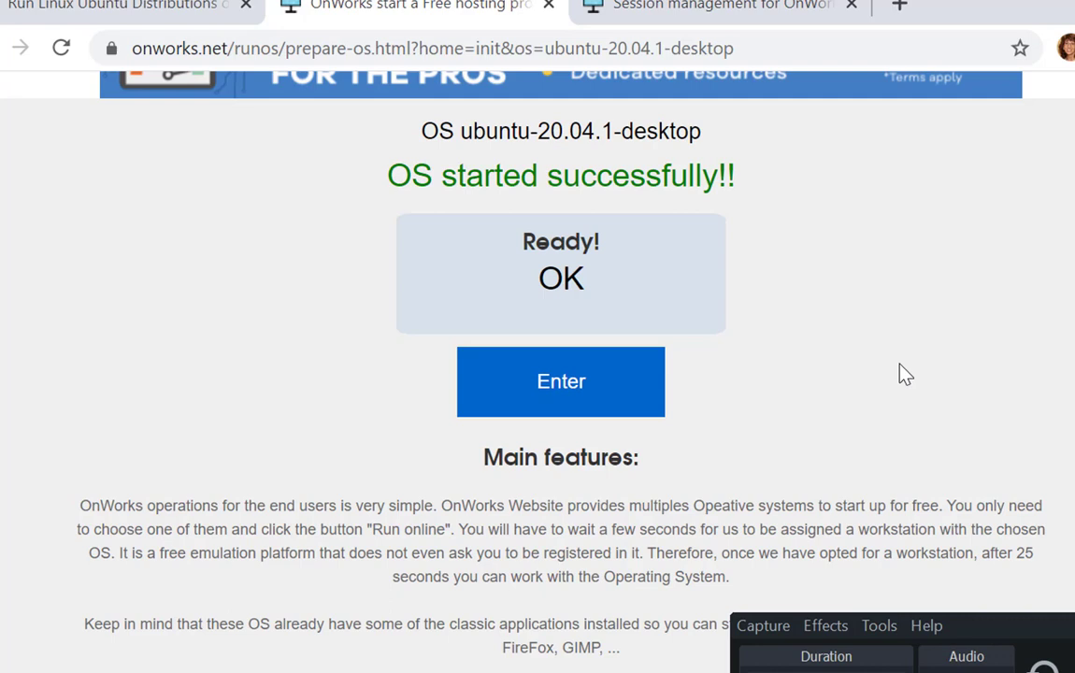
mouse_move(607, 415)
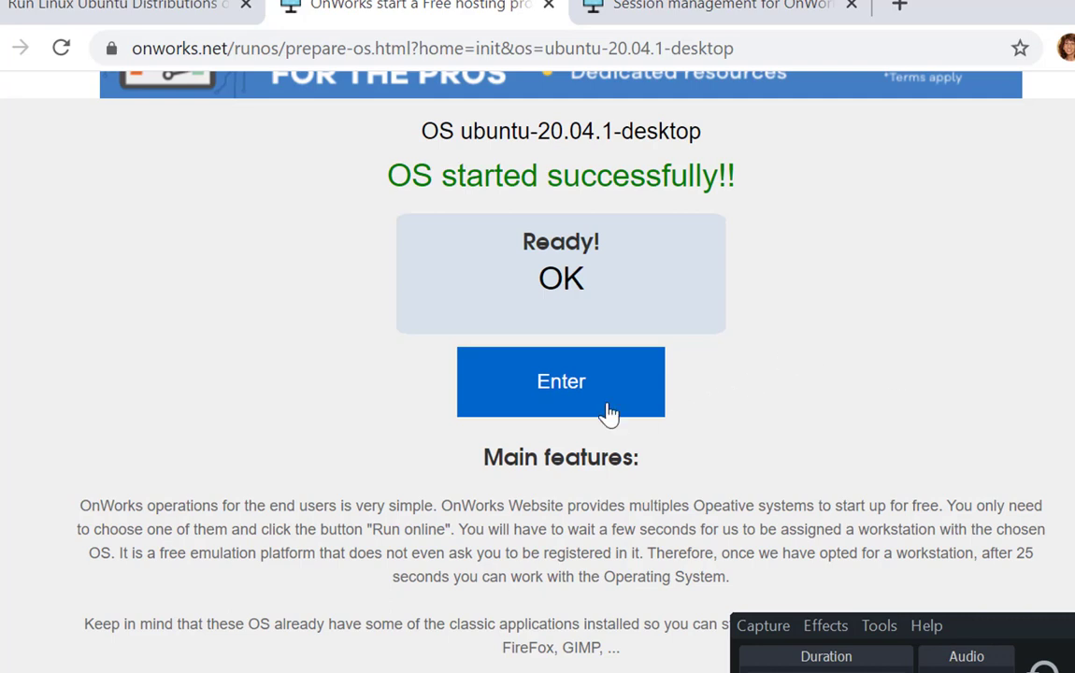
Enter the started Ubuntu 20.04.1 desktop session in the browser.
left_click(561, 381)
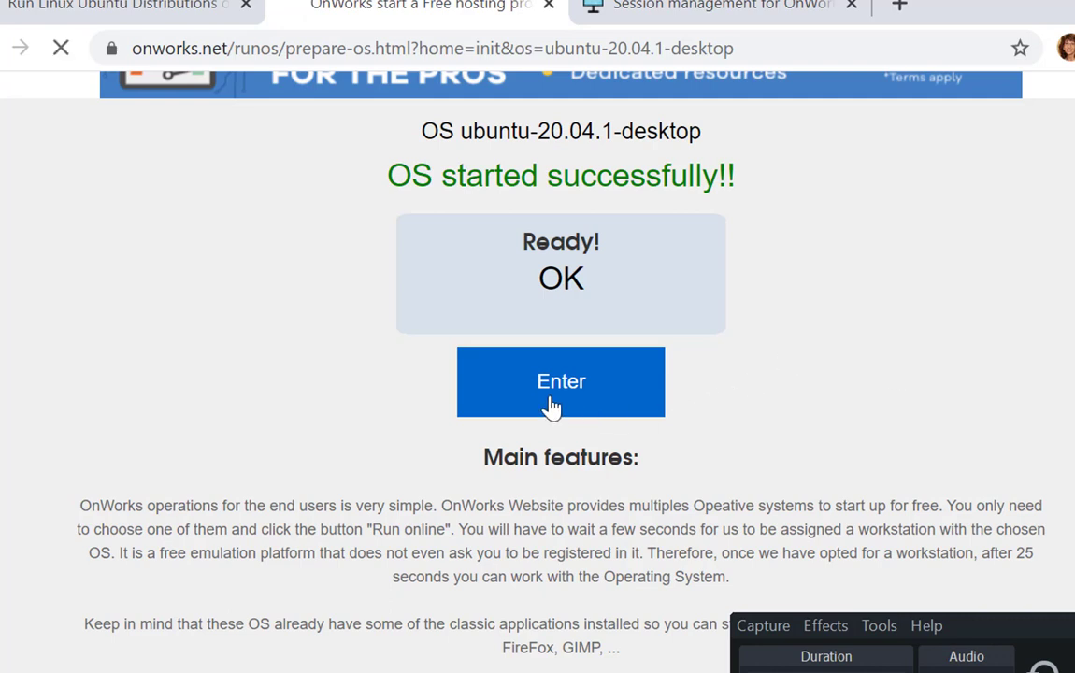
left_click(559, 382)
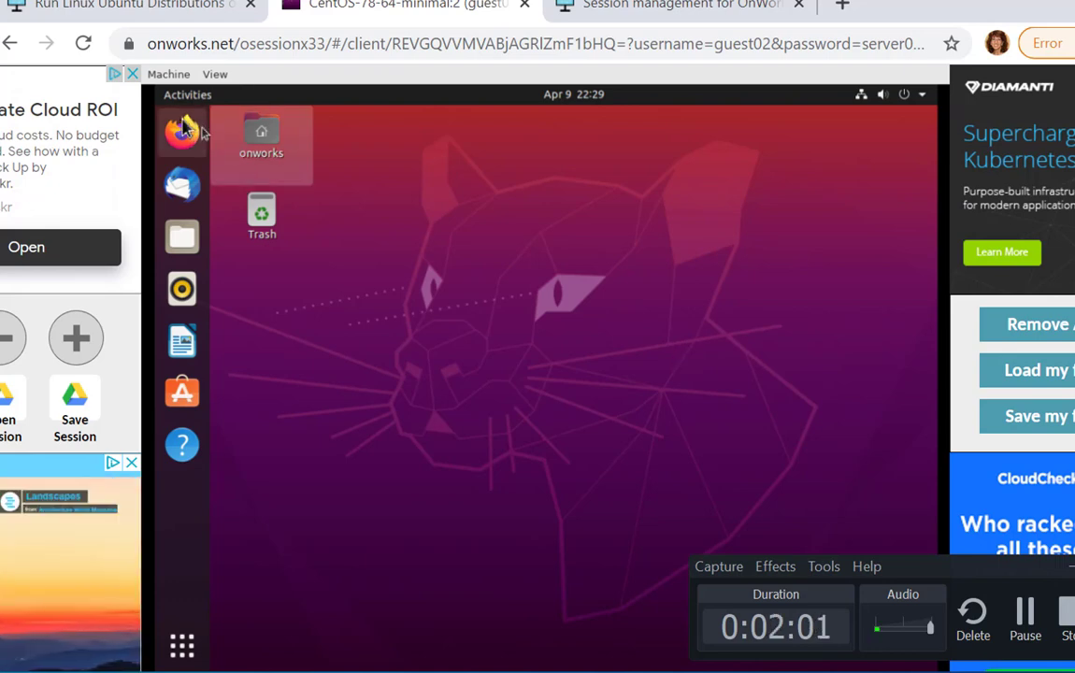
mouse_move(183, 392)
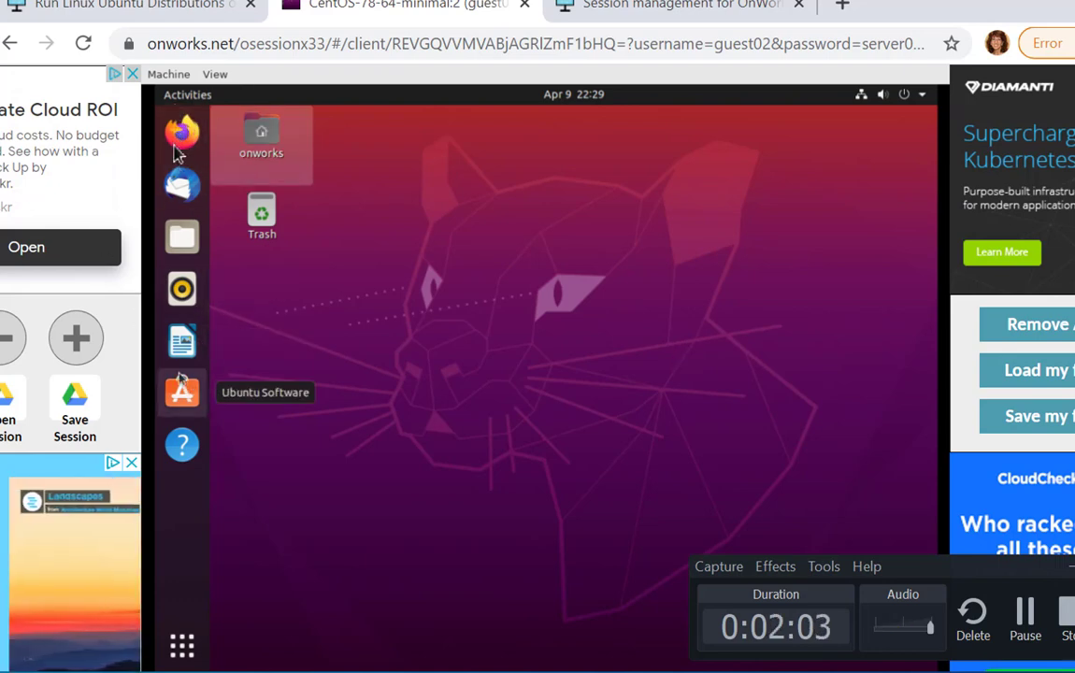
mouse_move(183, 134)
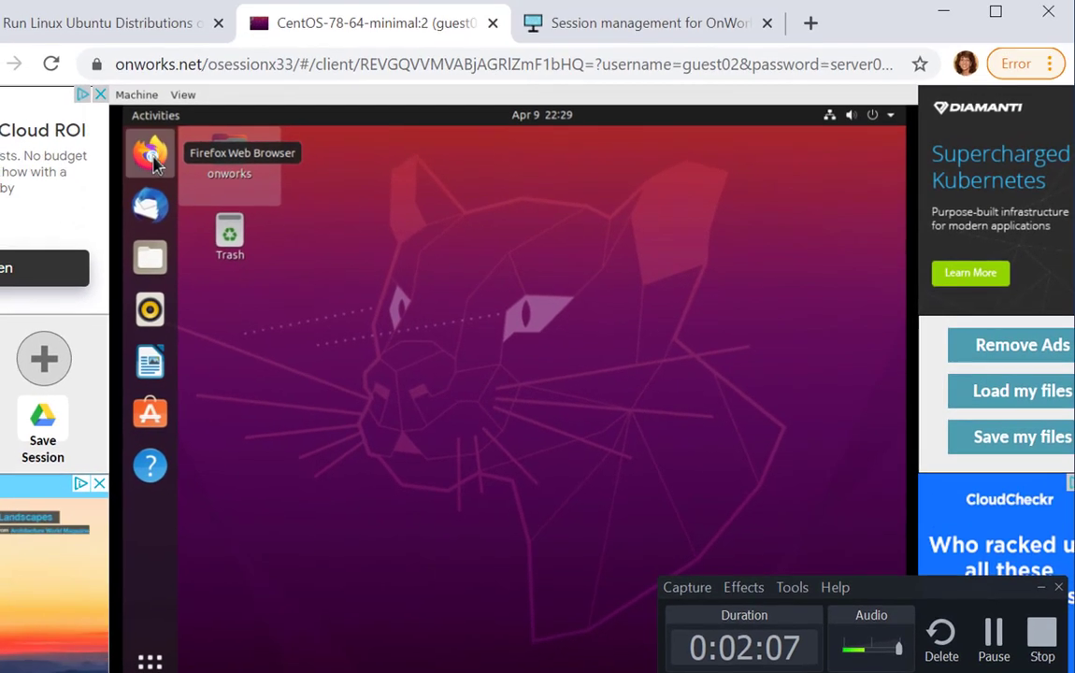
Launch Firefox from the dock and load bergen.edu by entering 'ber' in the address bar.
left_click(149, 153)
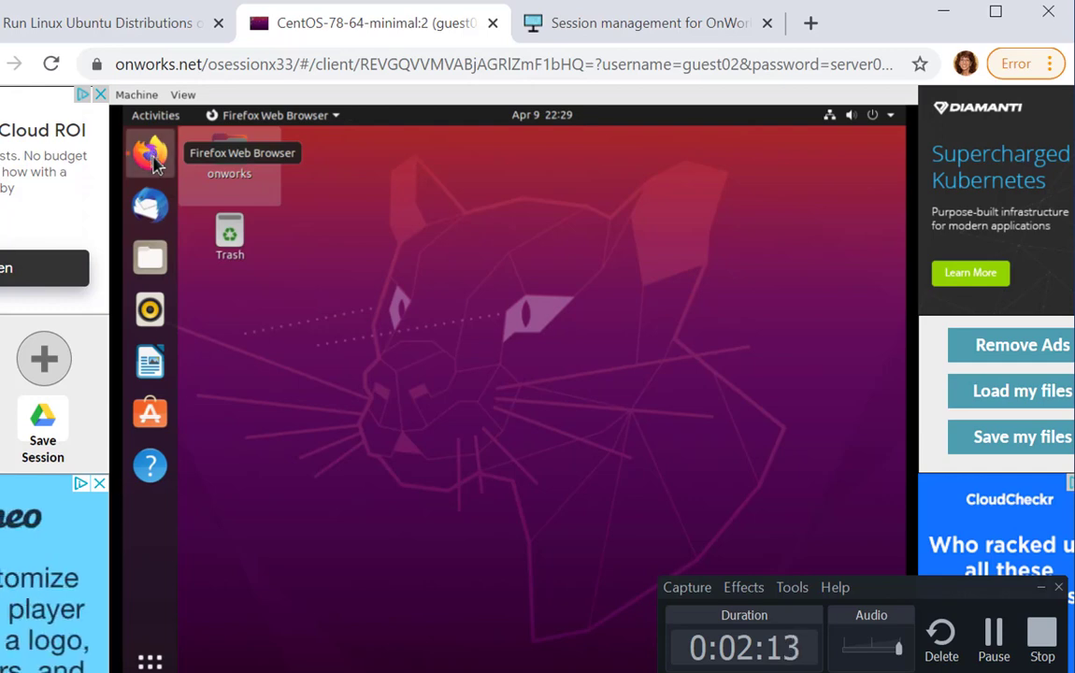
mouse_move(179, 205)
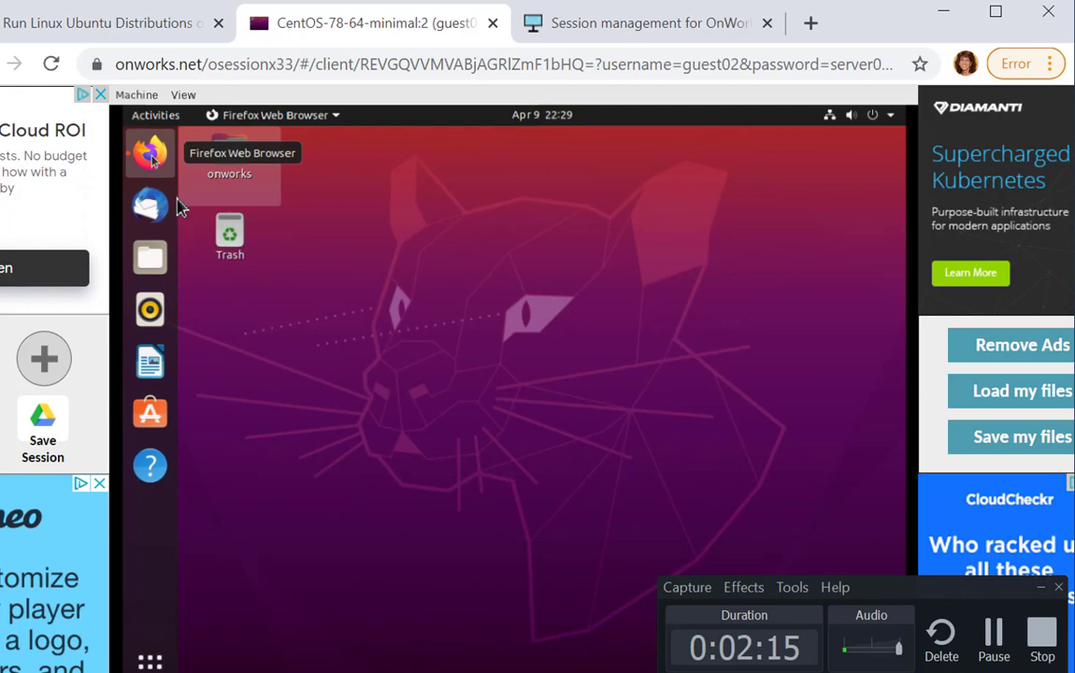
left_click(150, 153)
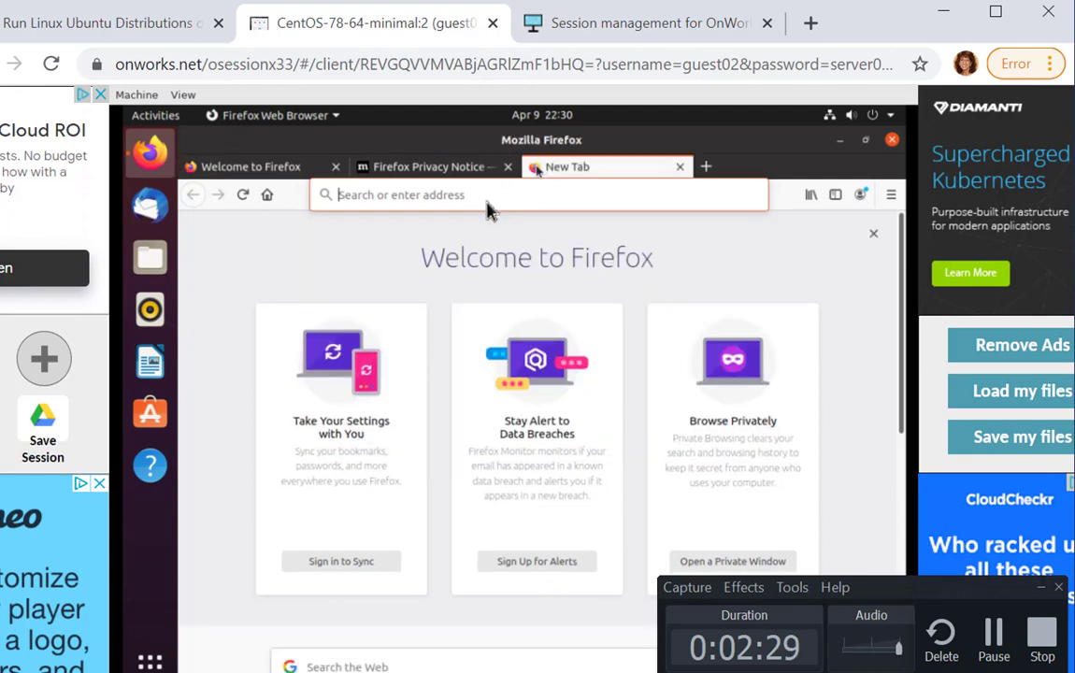
left_click(538, 194)
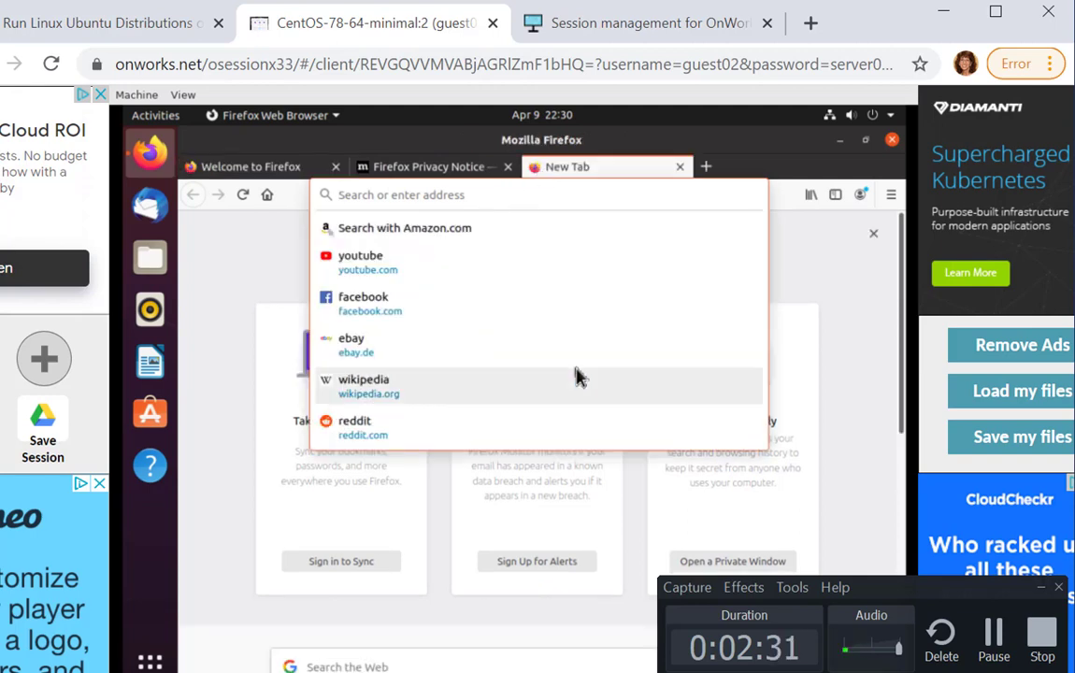
type("bergen.edu")
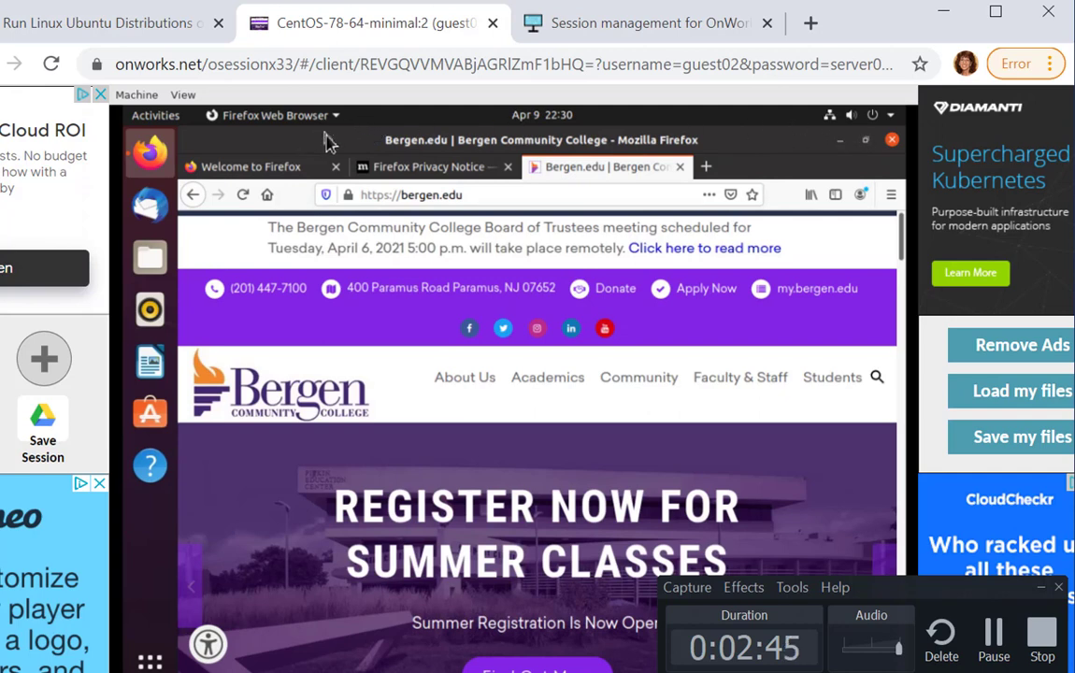
mouse_move(826, 165)
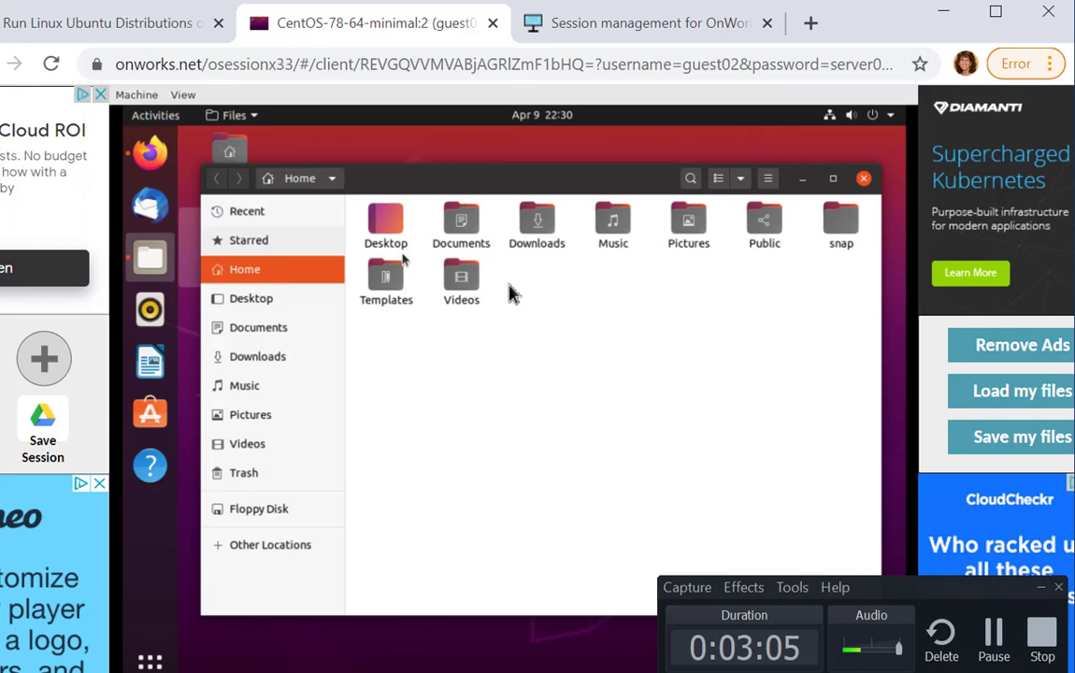
mouse_move(624, 316)
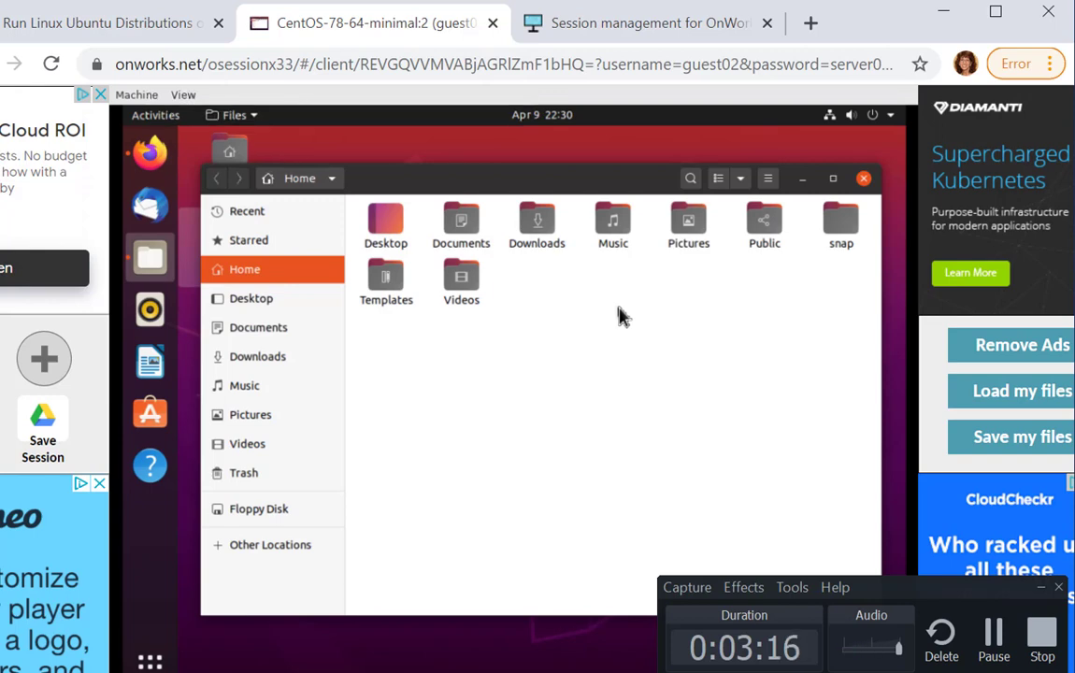
mouse_move(251, 299)
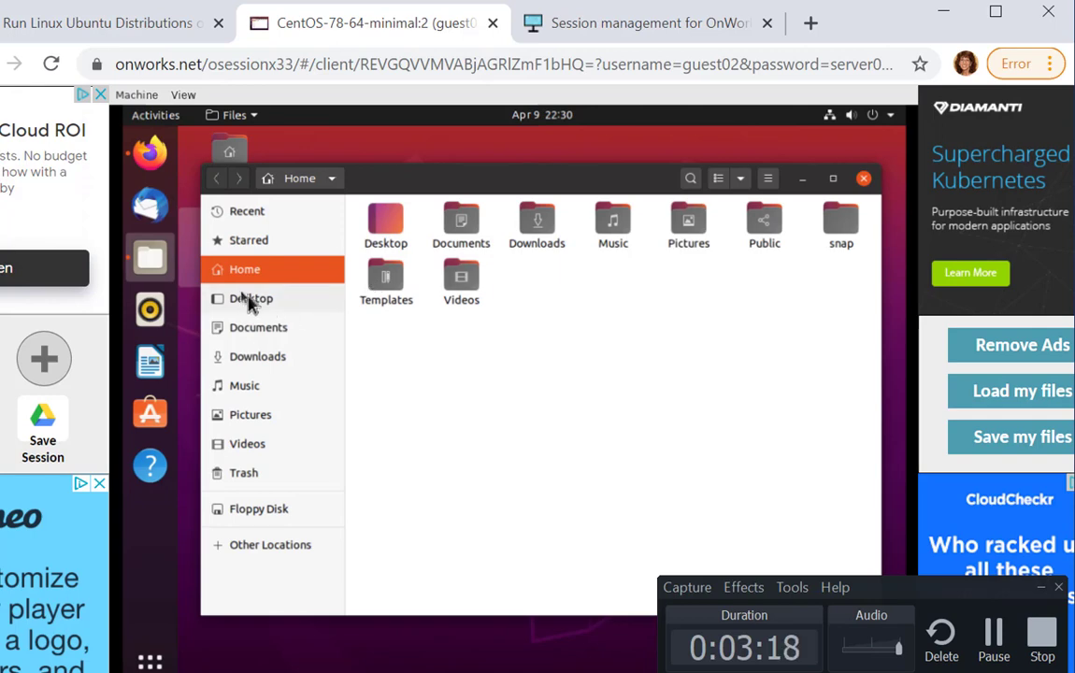
mouse_move(251, 299)
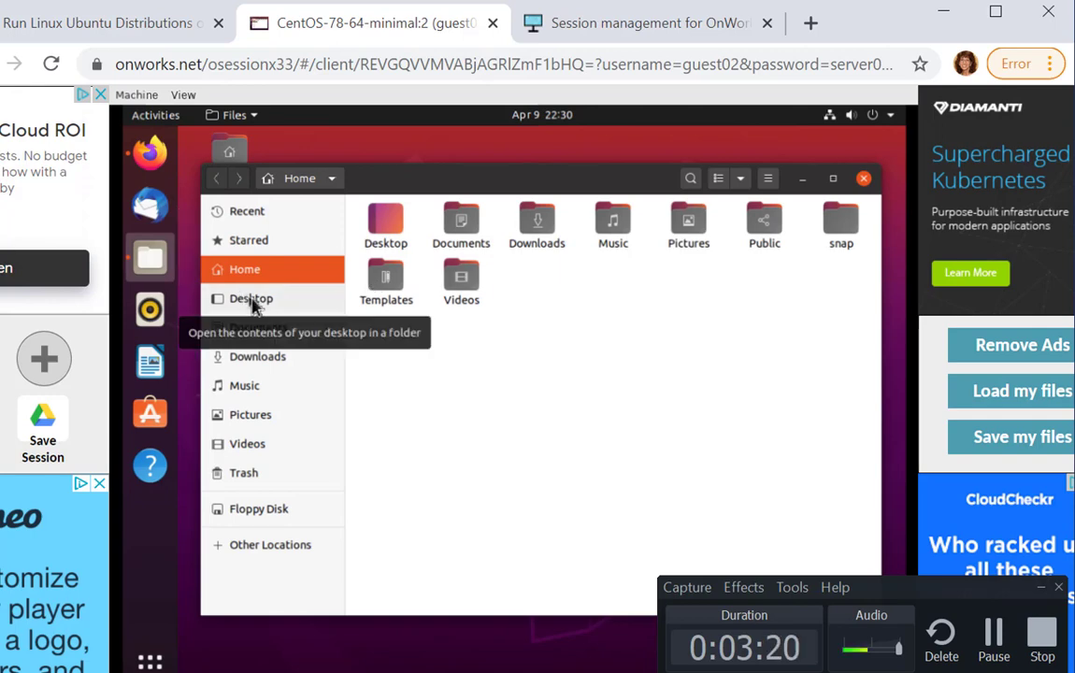
Look inside the empty Downloads folder, then return to the Home folder.
left_click(250, 299)
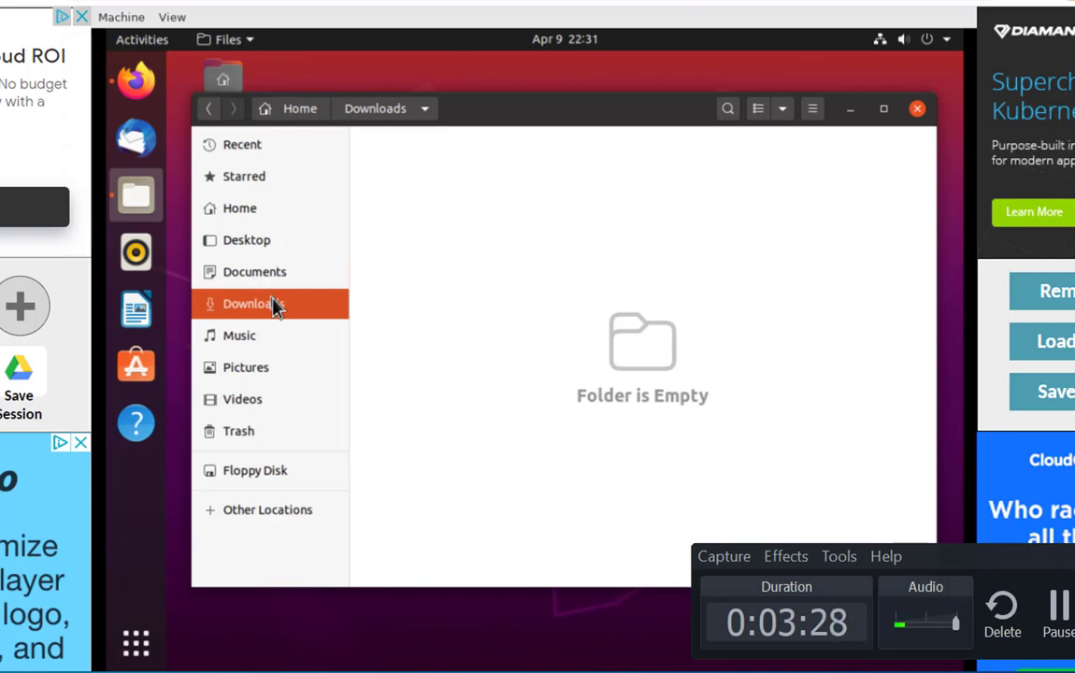
mouse_move(297, 96)
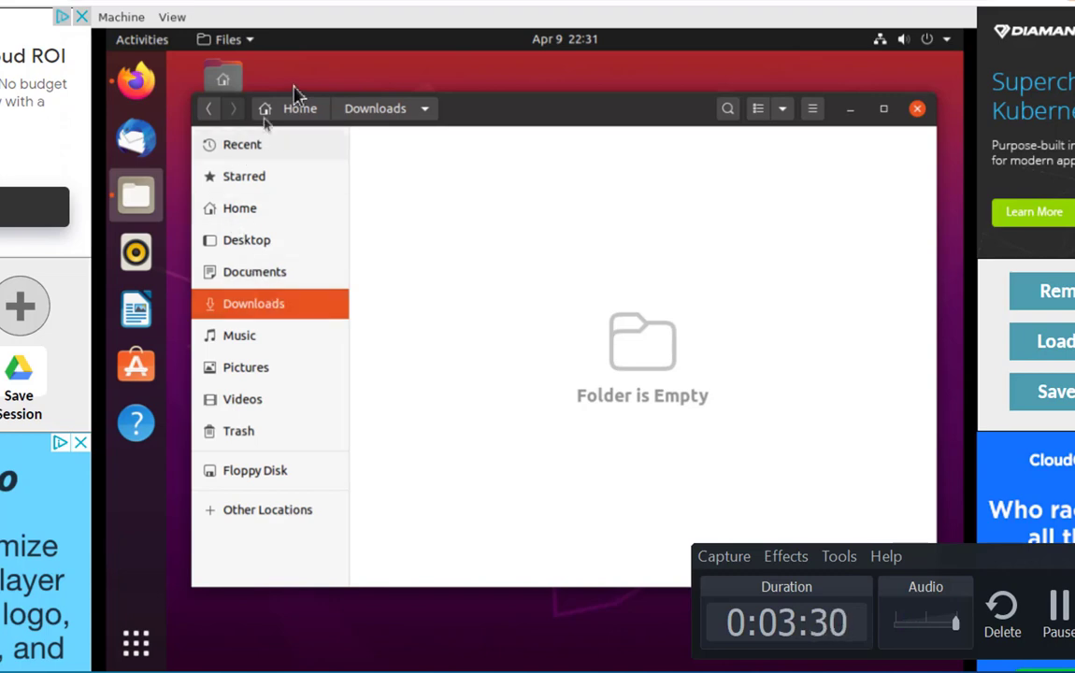
left_click(240, 207)
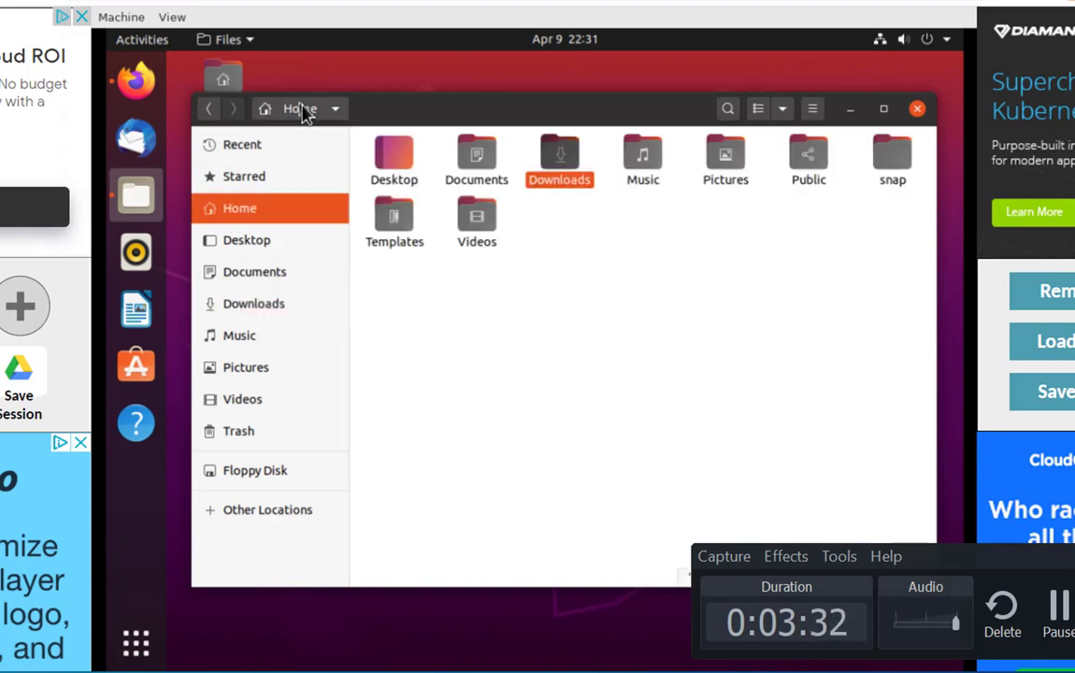
mouse_move(135, 309)
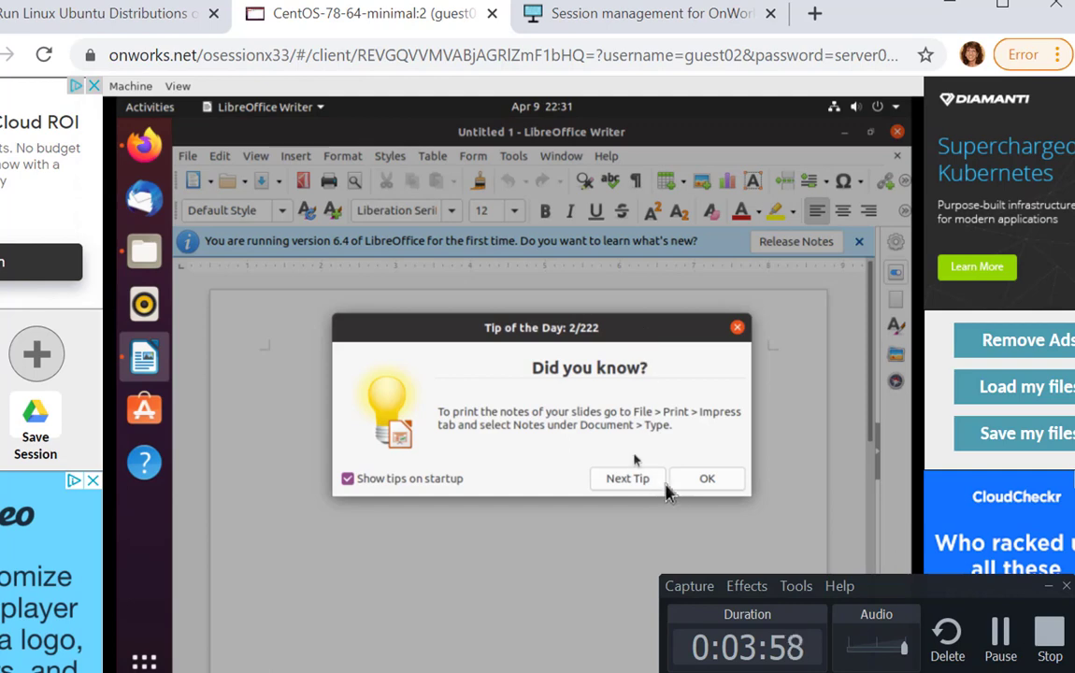
Dismiss the Tip of the Day dialog on the blank Untitled 1 Writer document.
left_click(706, 478)
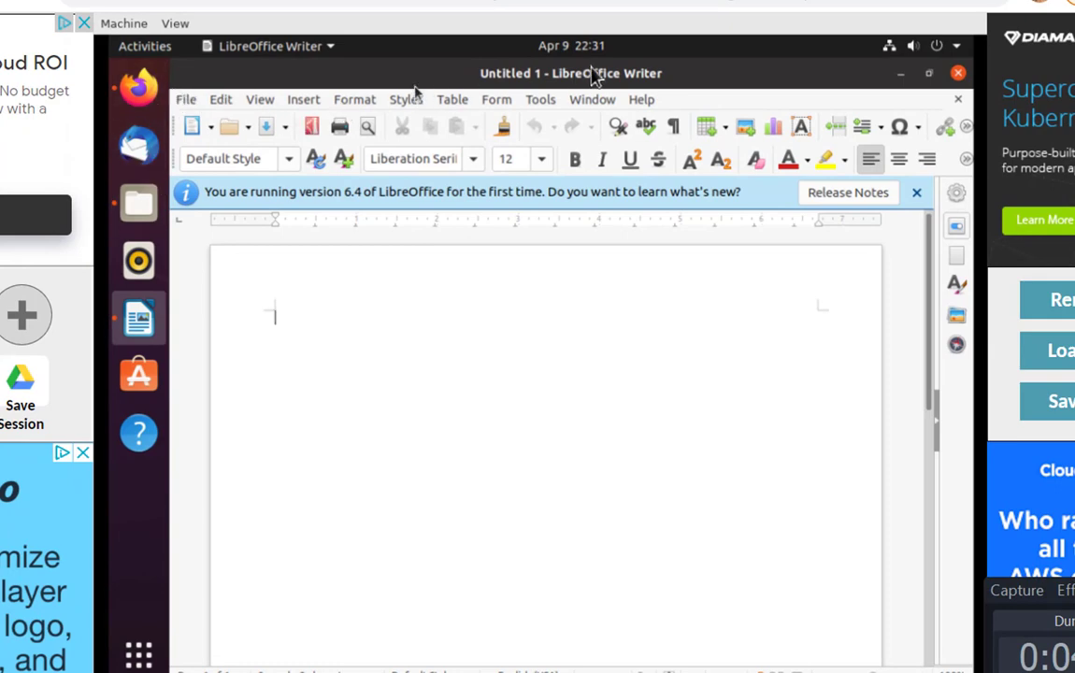
mouse_move(767, 97)
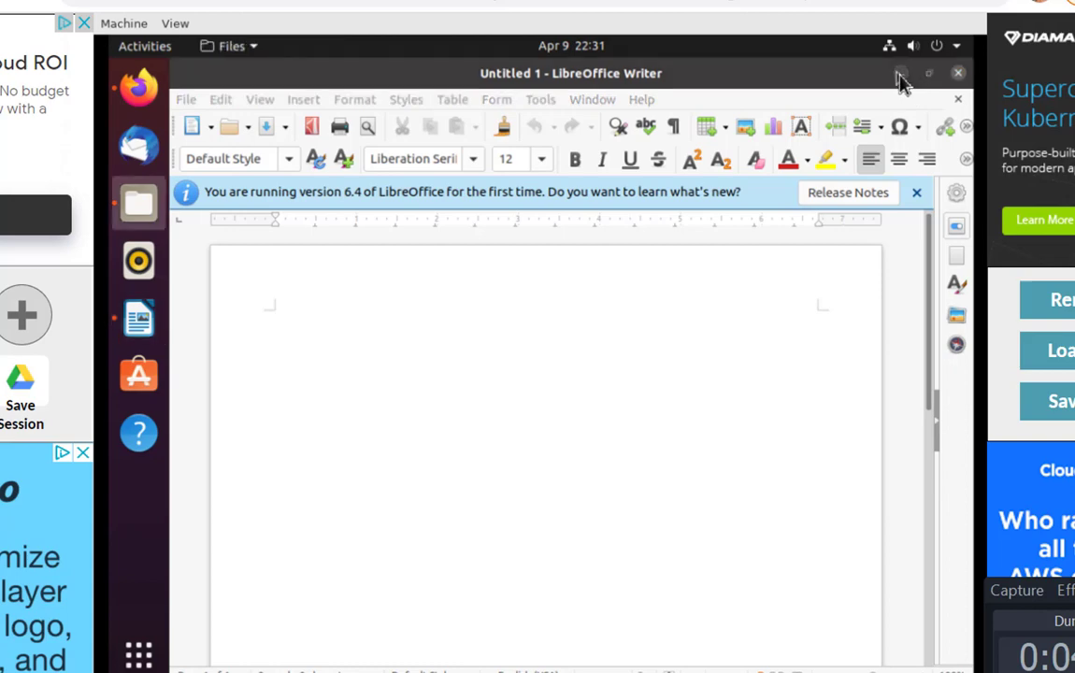
Close the blank Writer window, returning to the Files Home folder.
left_click(138, 202)
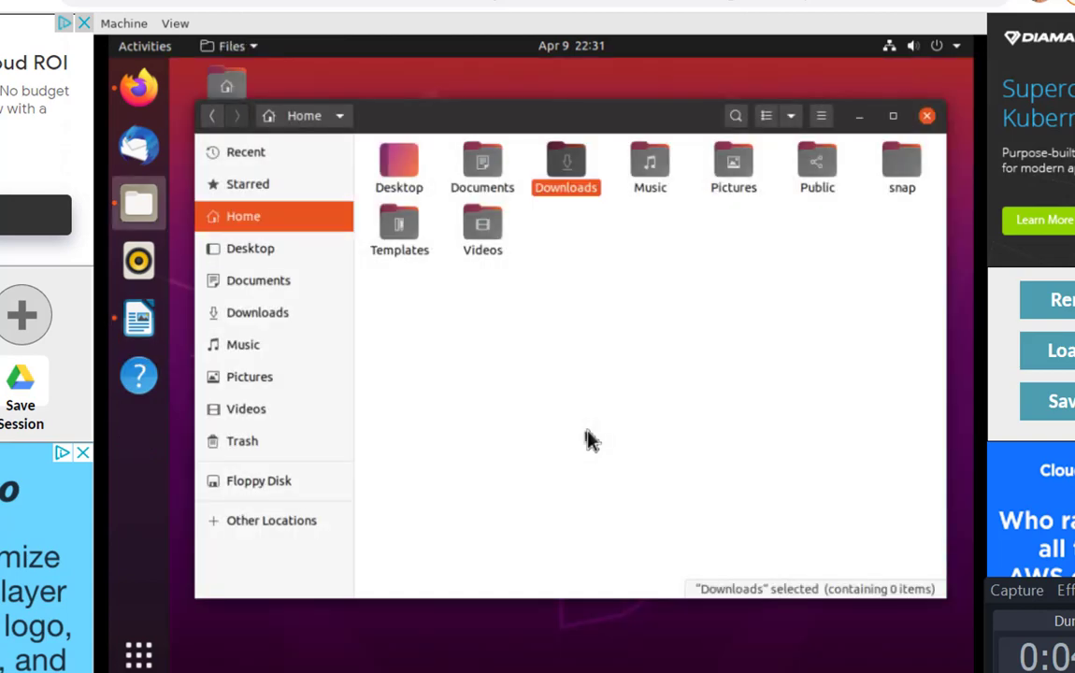
mouse_move(139, 375)
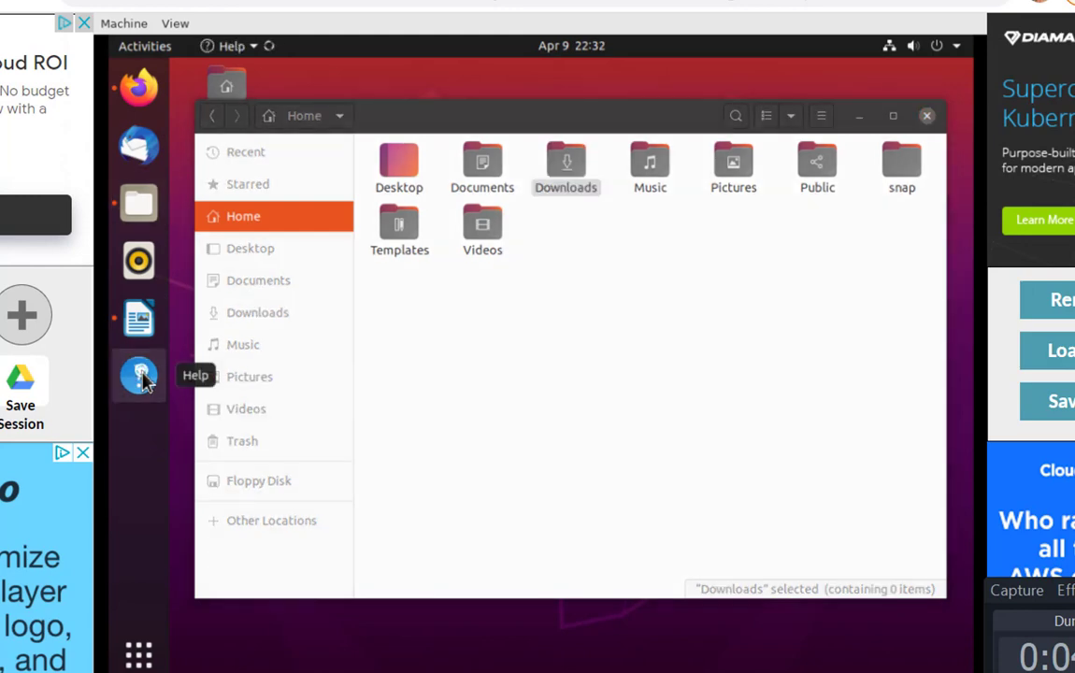
Launch the Ubuntu Desktop Guide from the dock's Help icon.
left_click(138, 376)
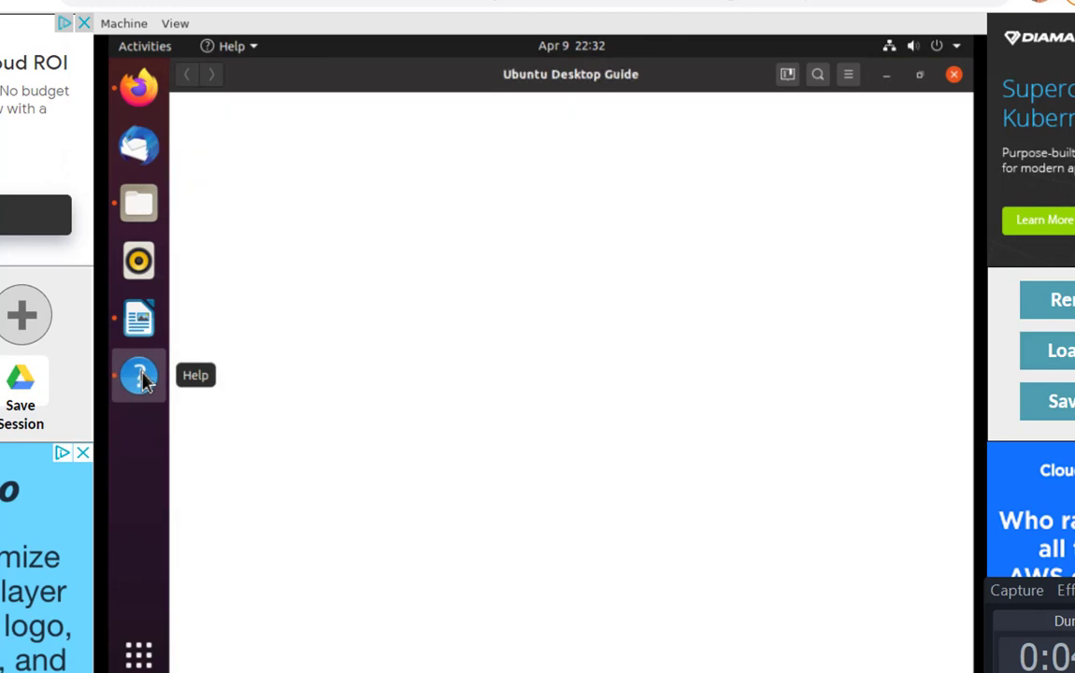
left_click(139, 374)
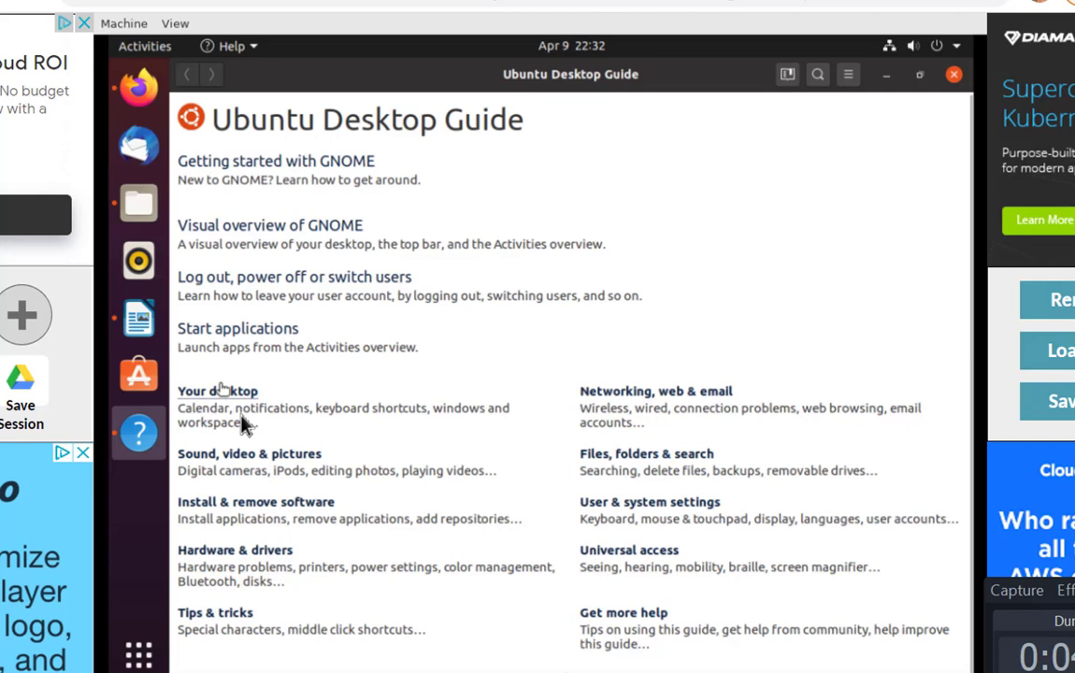
mouse_move(583, 221)
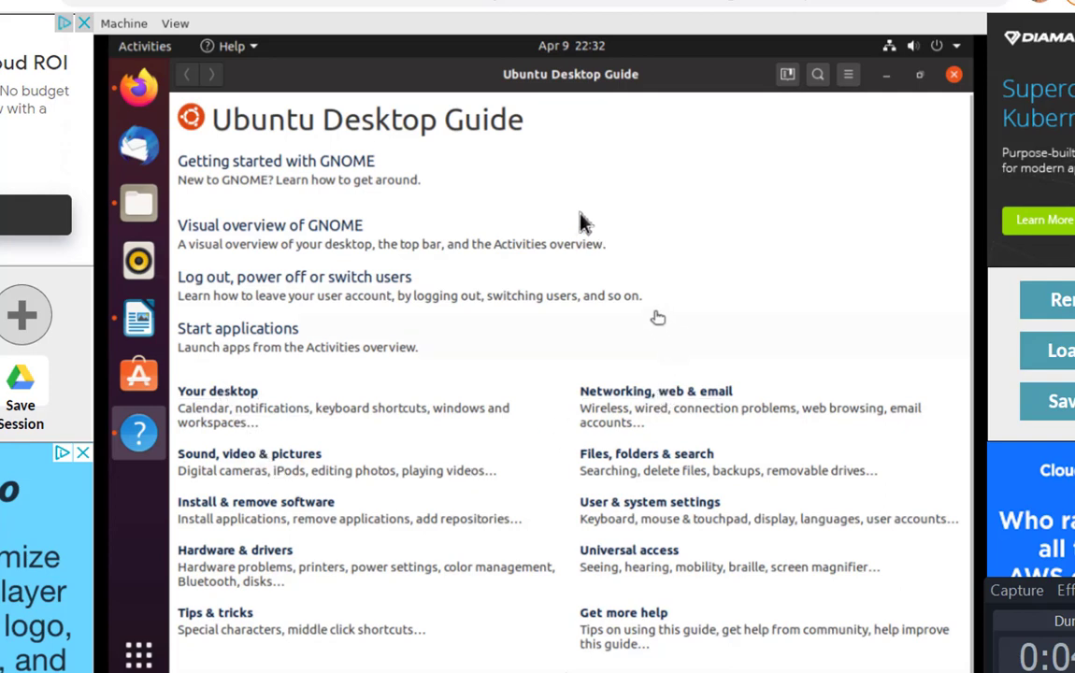
mouse_move(520, 177)
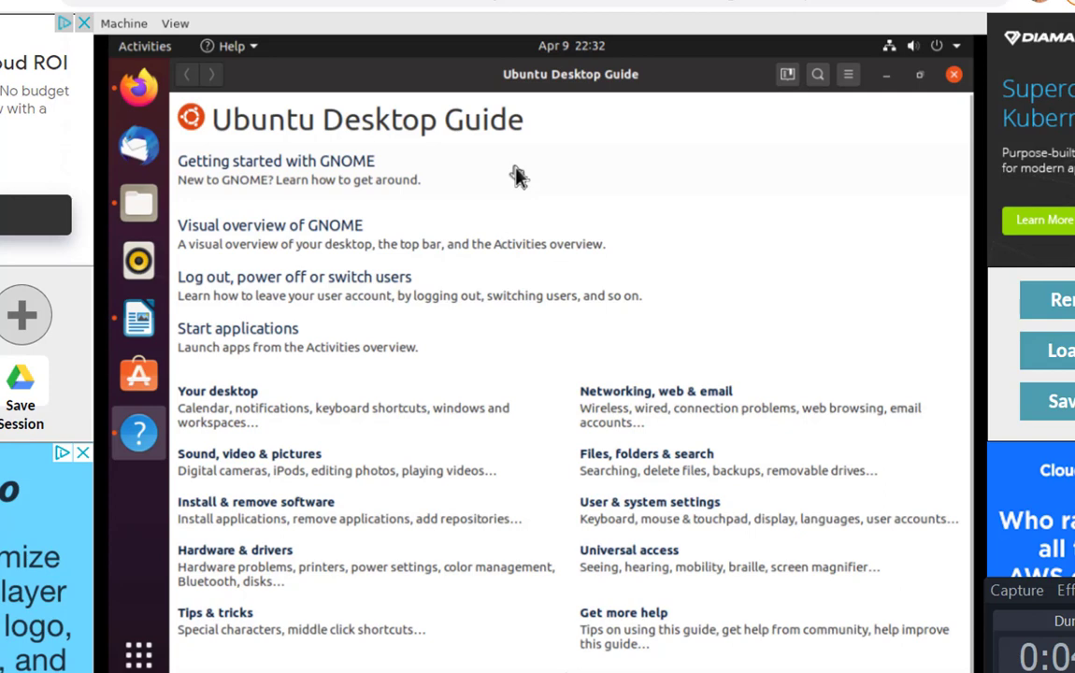
mouse_move(367, 340)
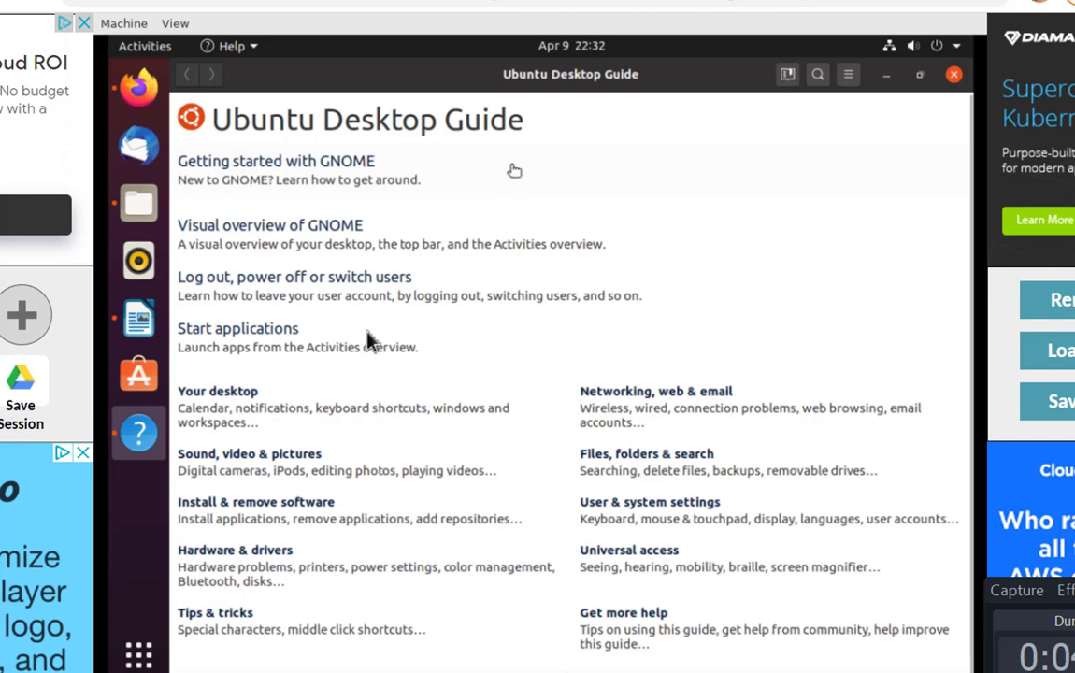
mouse_move(138, 654)
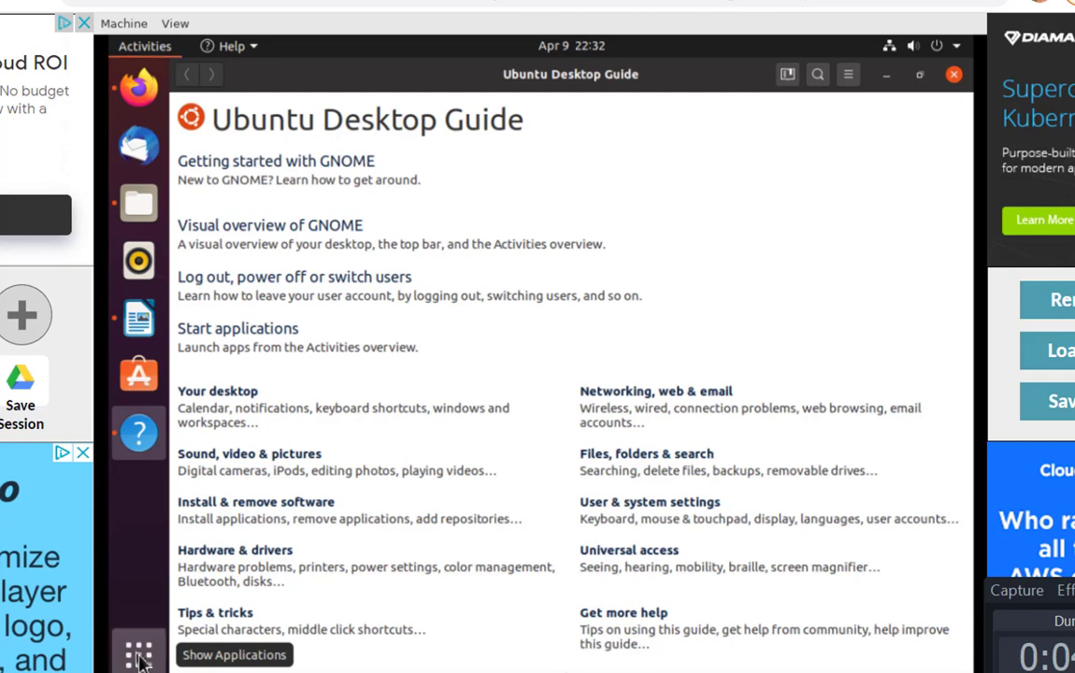
Show all applications and search 'termin' to find Terminal.
left_click(138, 650)
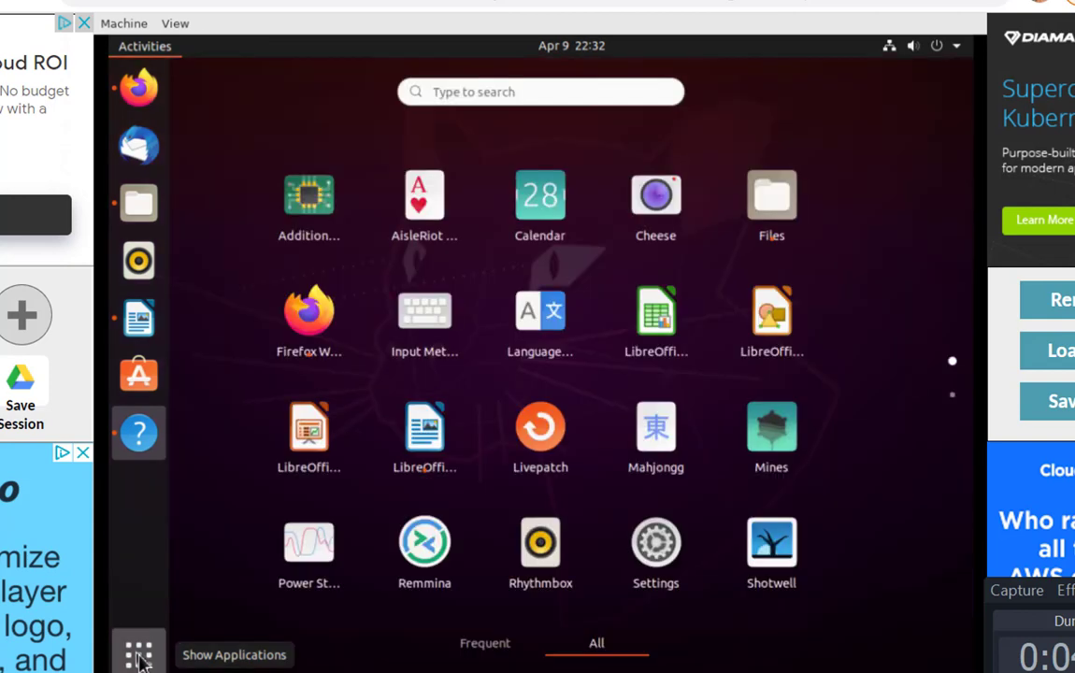
mouse_move(423, 198)
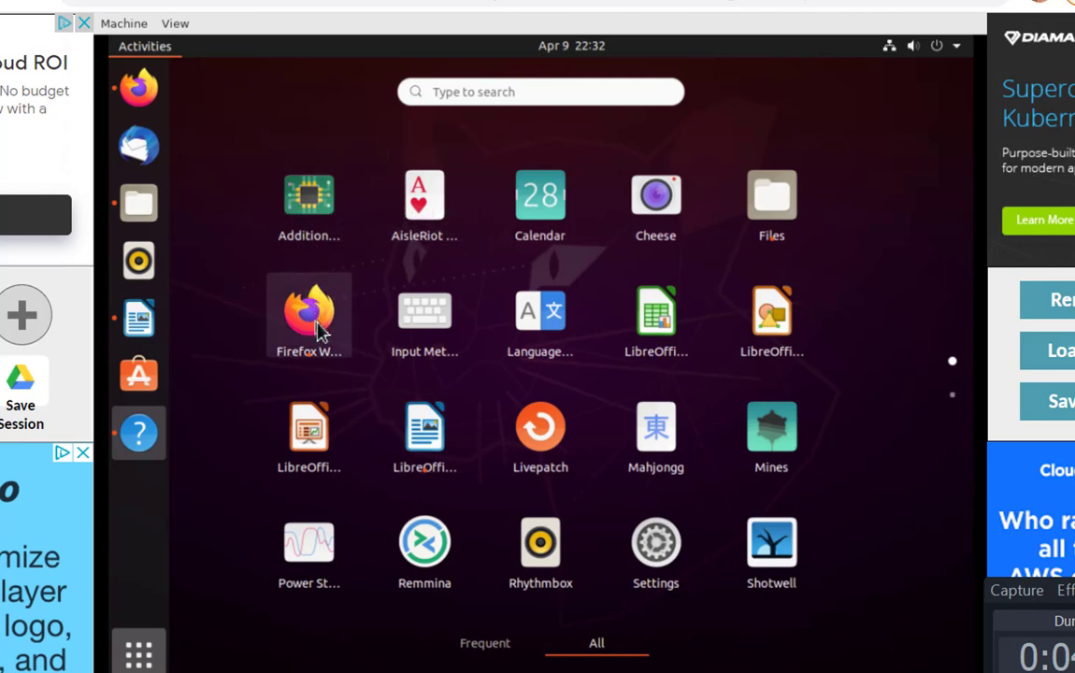
mouse_move(688, 202)
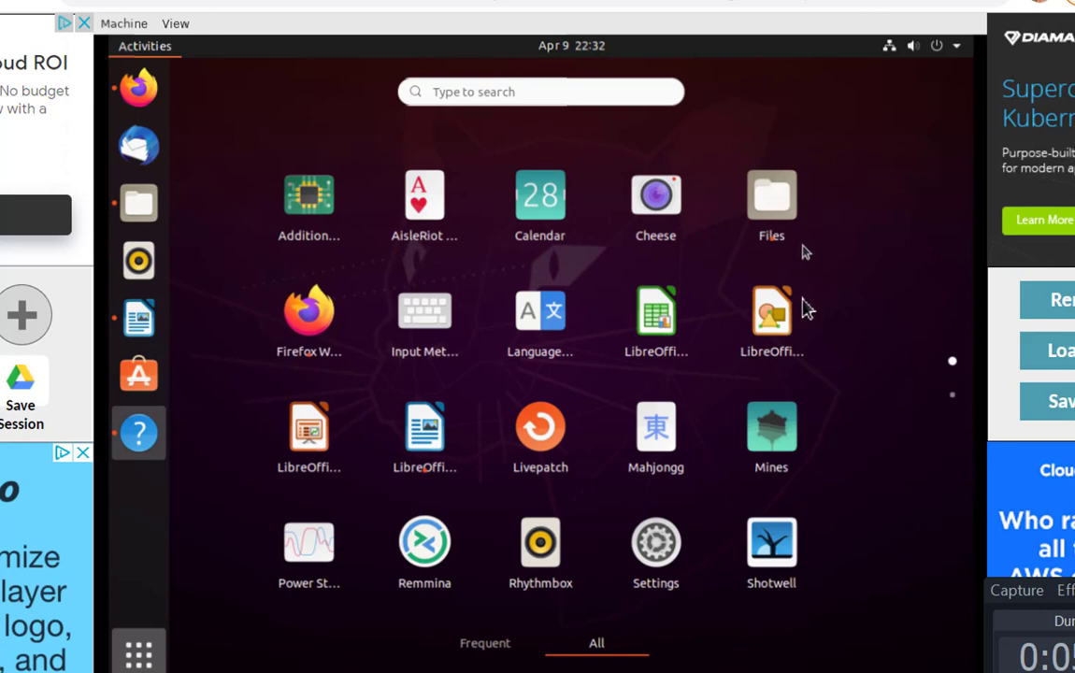
mouse_move(720, 430)
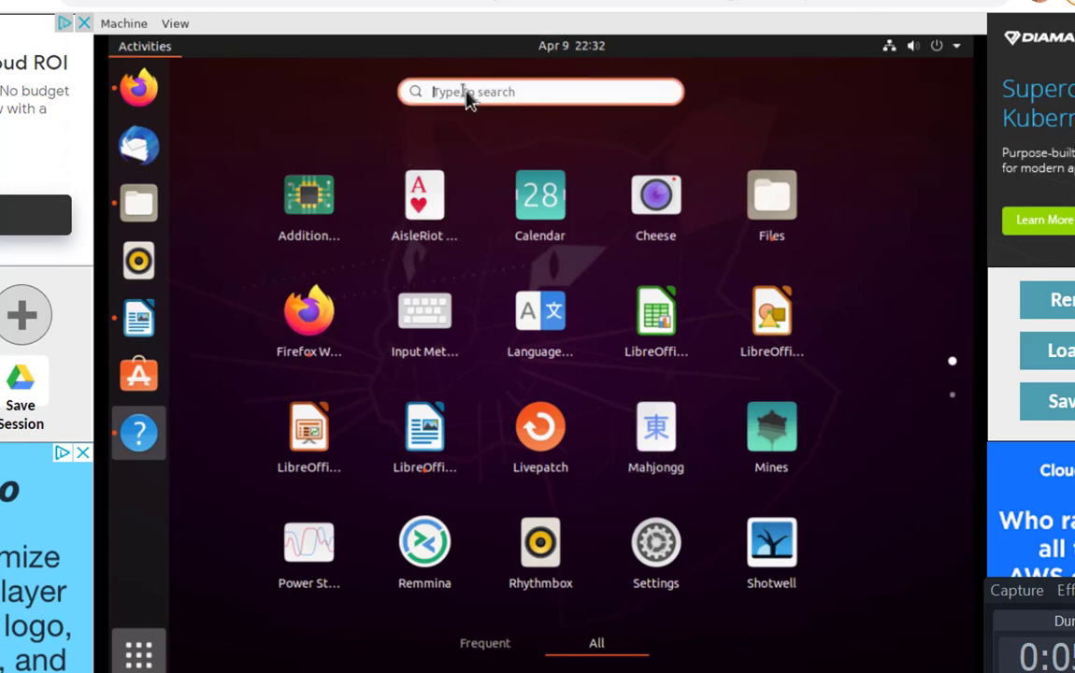
mouse_move(908, 55)
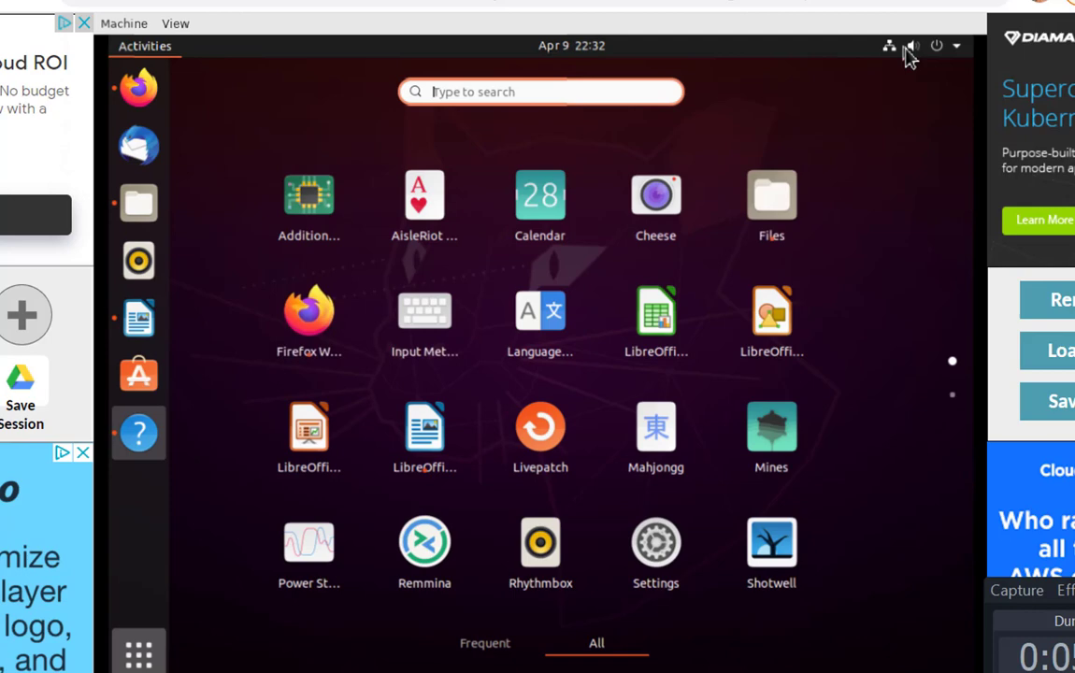
type("termin")
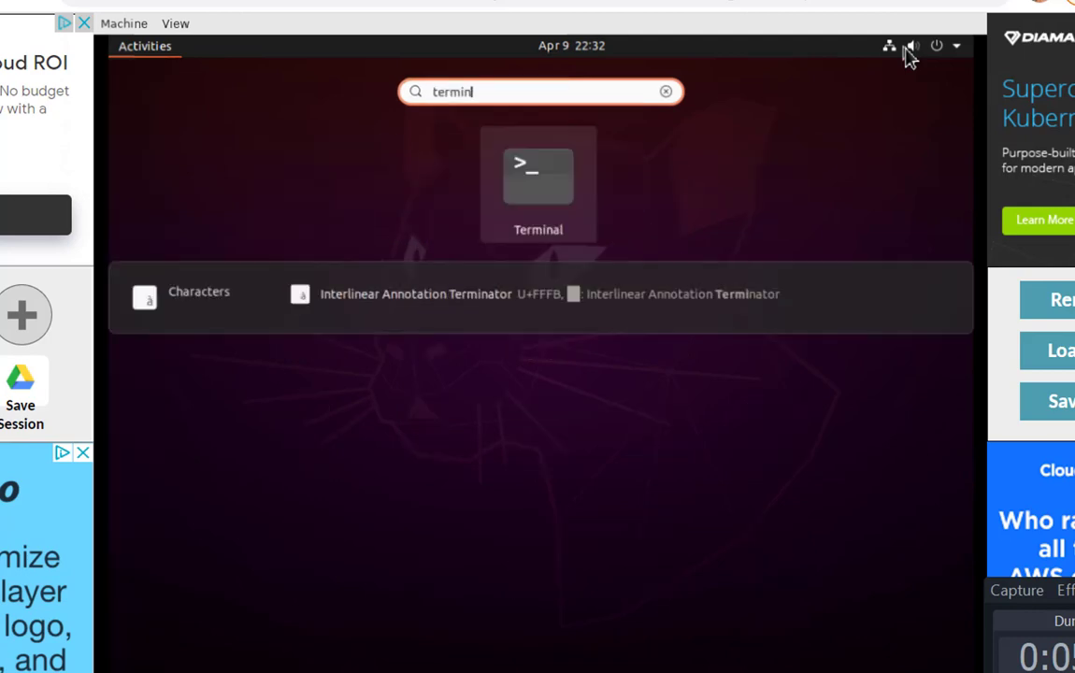
Run whoami, pwd, ls and ls Desktop in Terminal, then begin typing a new command.
type("l")
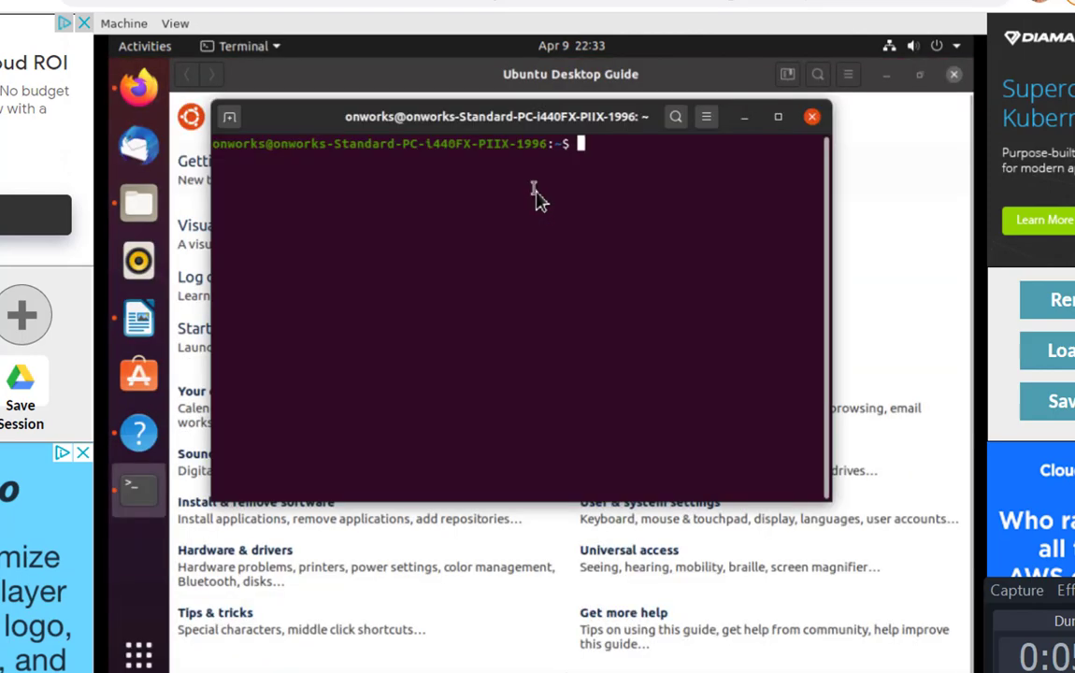
mouse_move(677, 190)
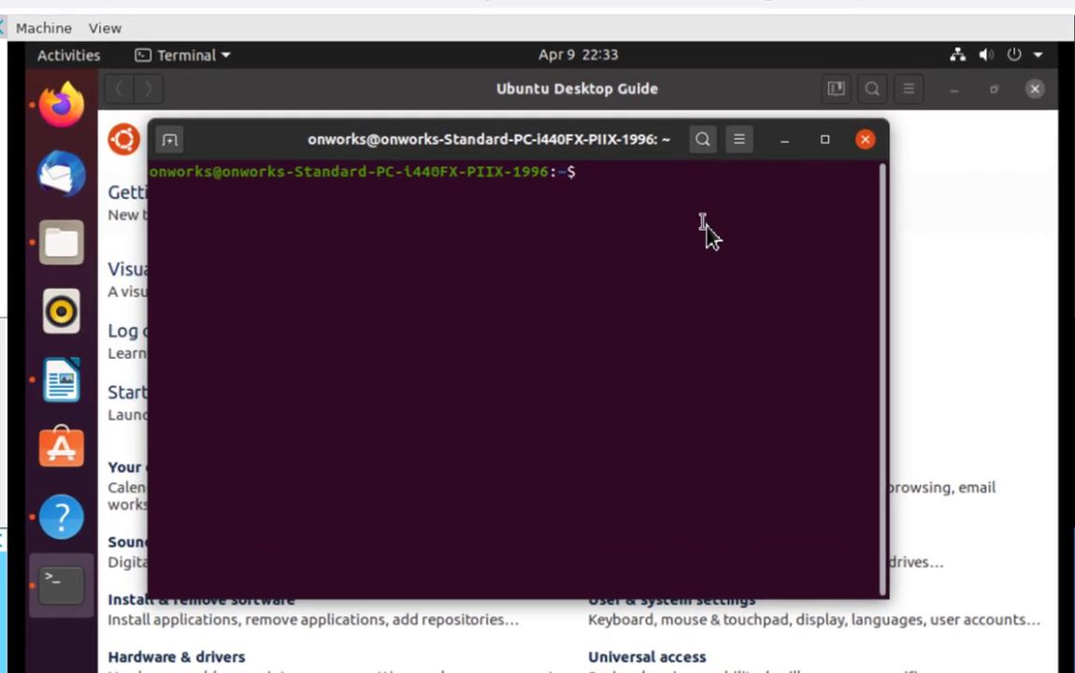
type("wh")
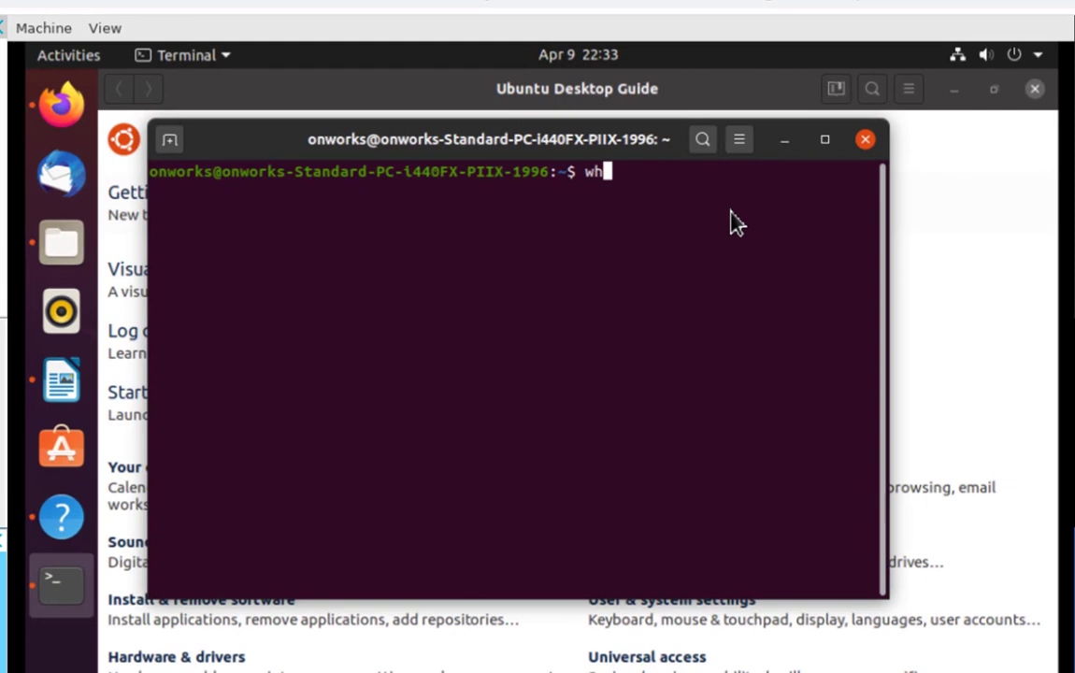
type("oami")
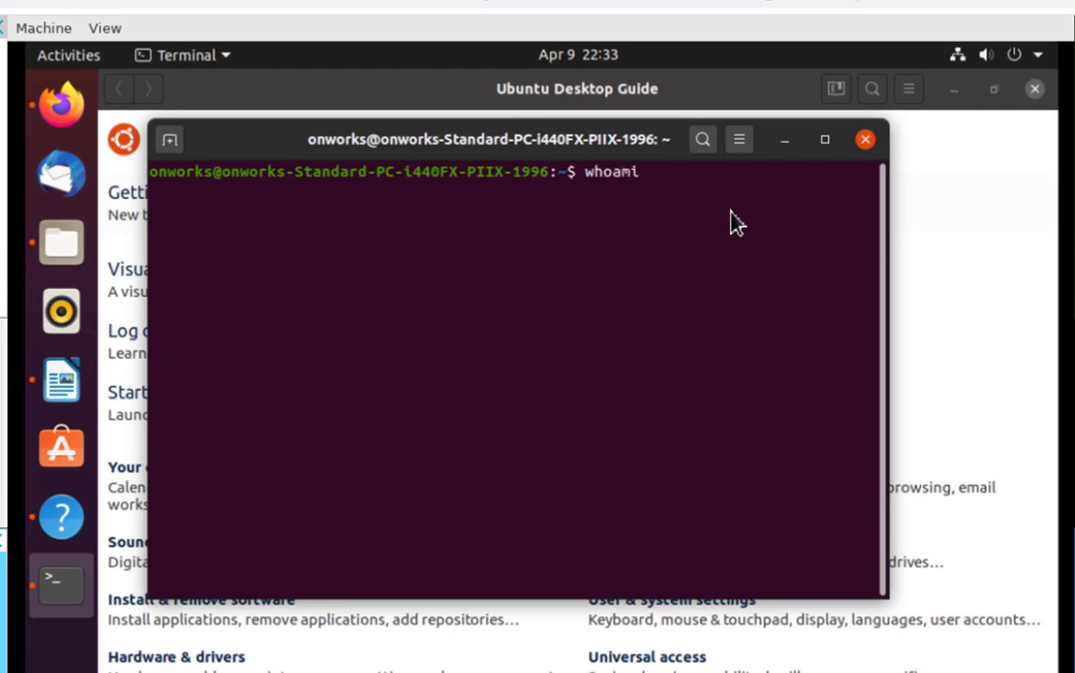
type("pwd")
type("ls")
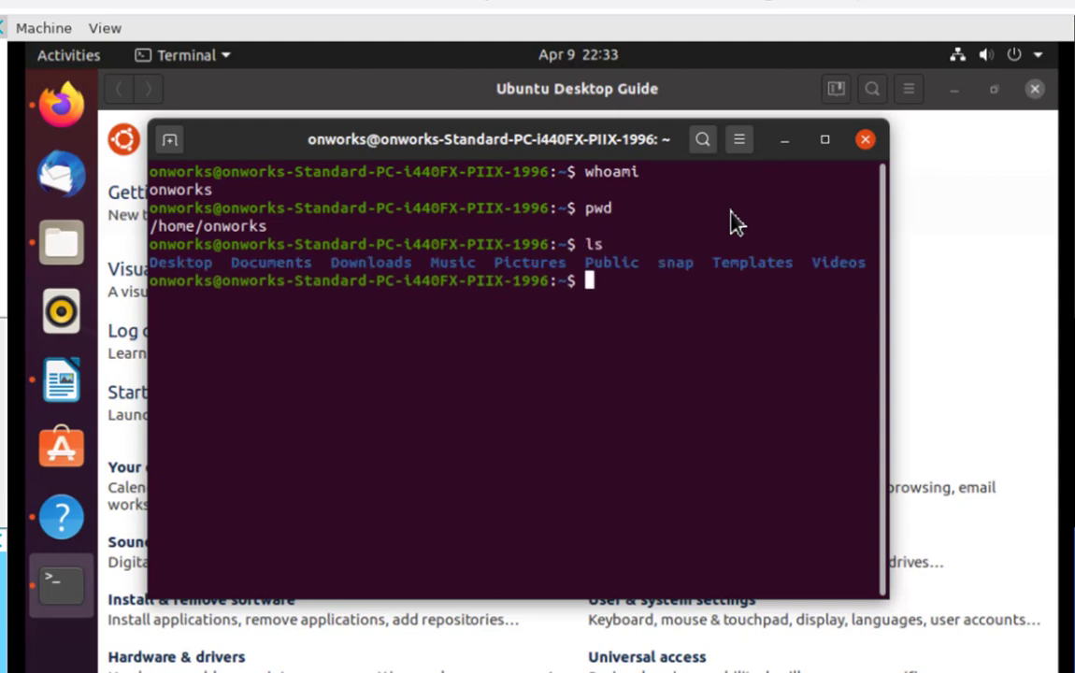
mouse_move(172, 281)
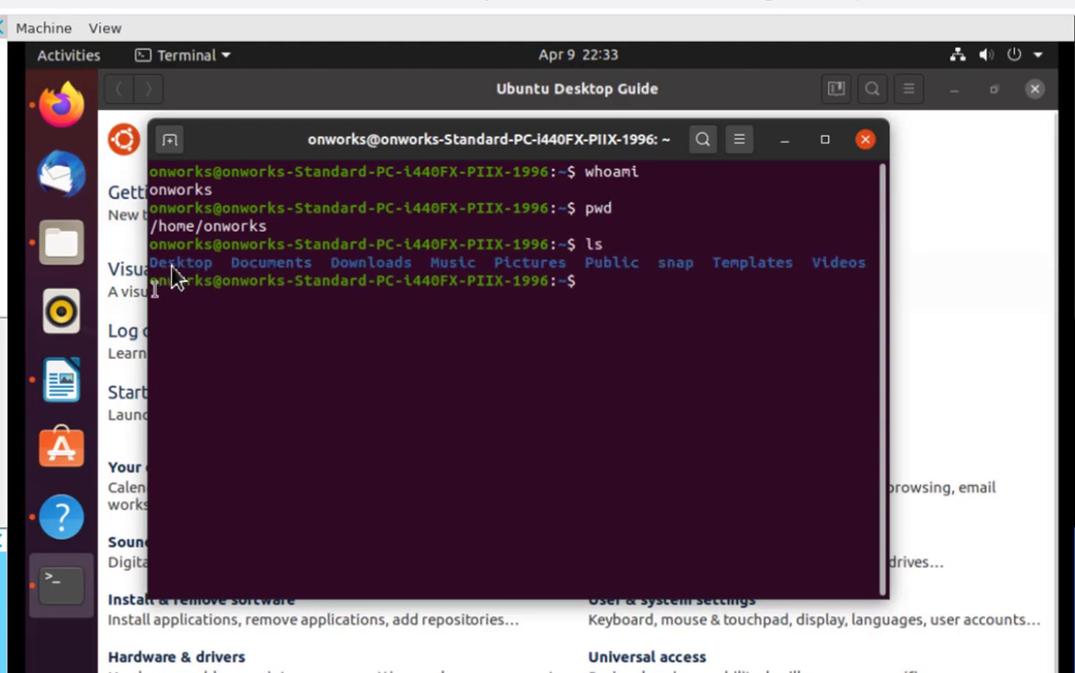
mouse_move(284, 287)
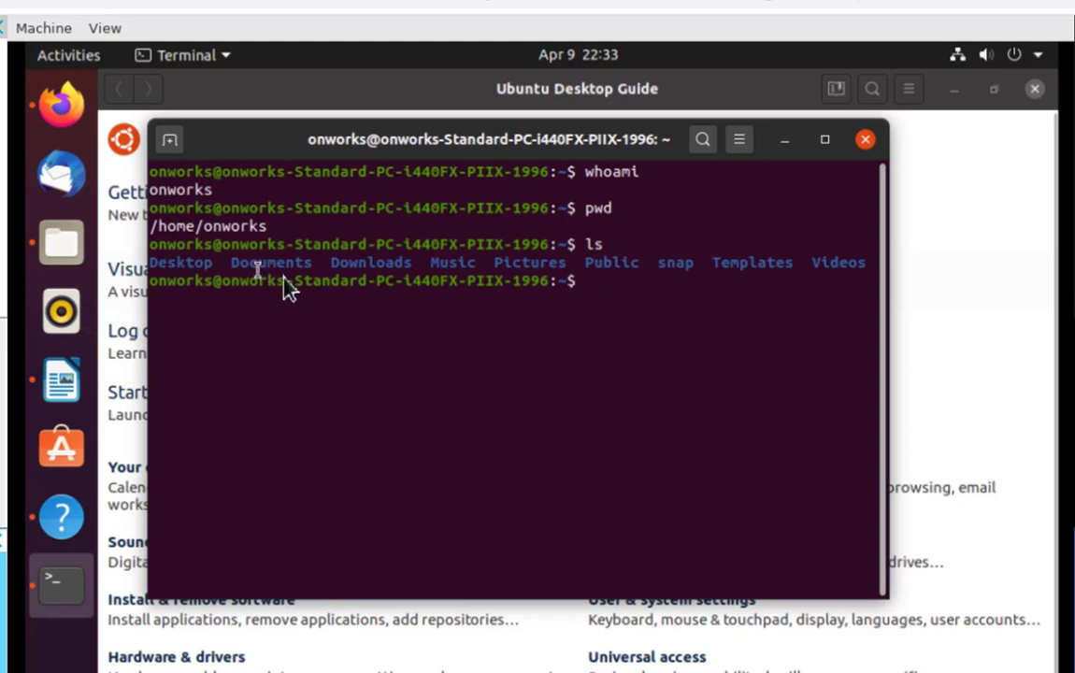
mouse_move(613, 298)
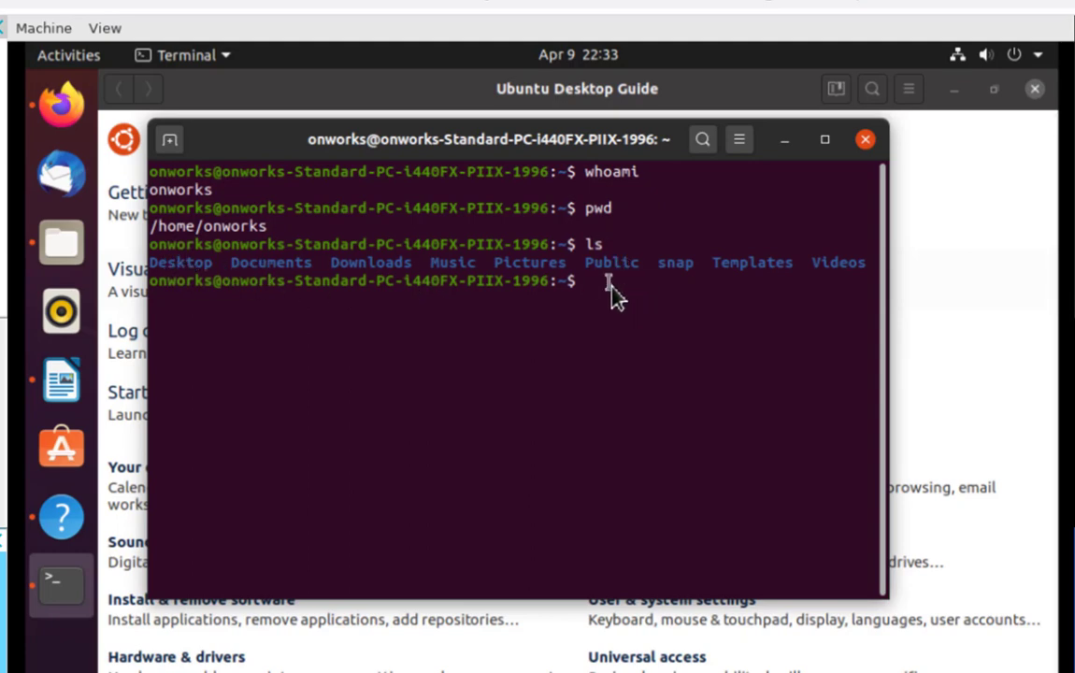
type("ls Desktop")
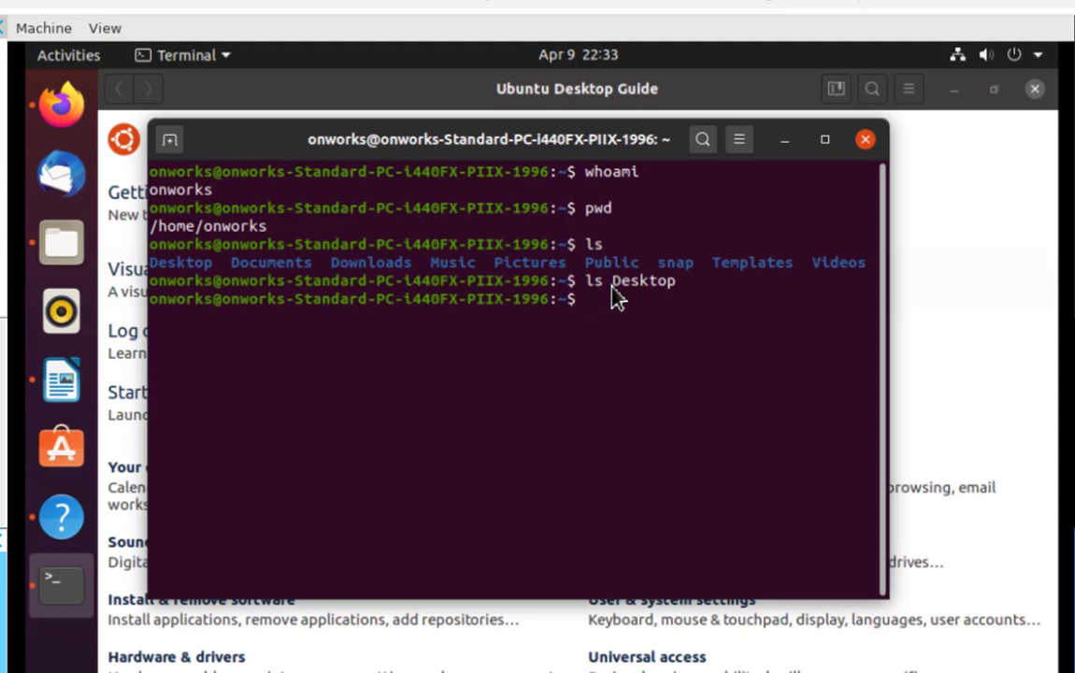
type("vi")
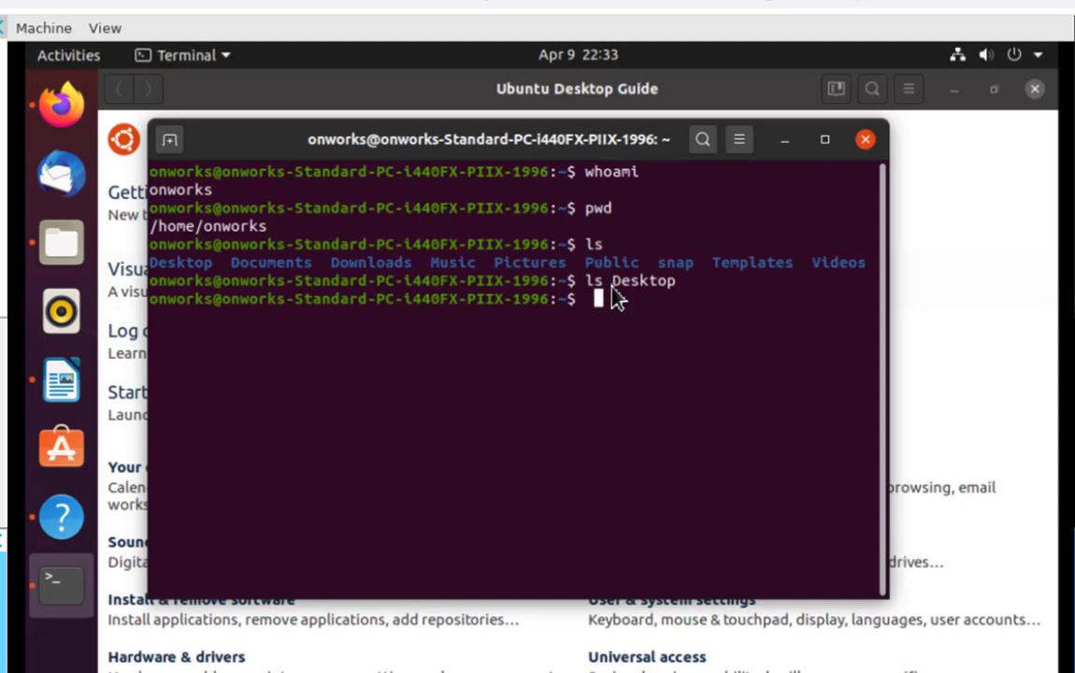
type("gr")
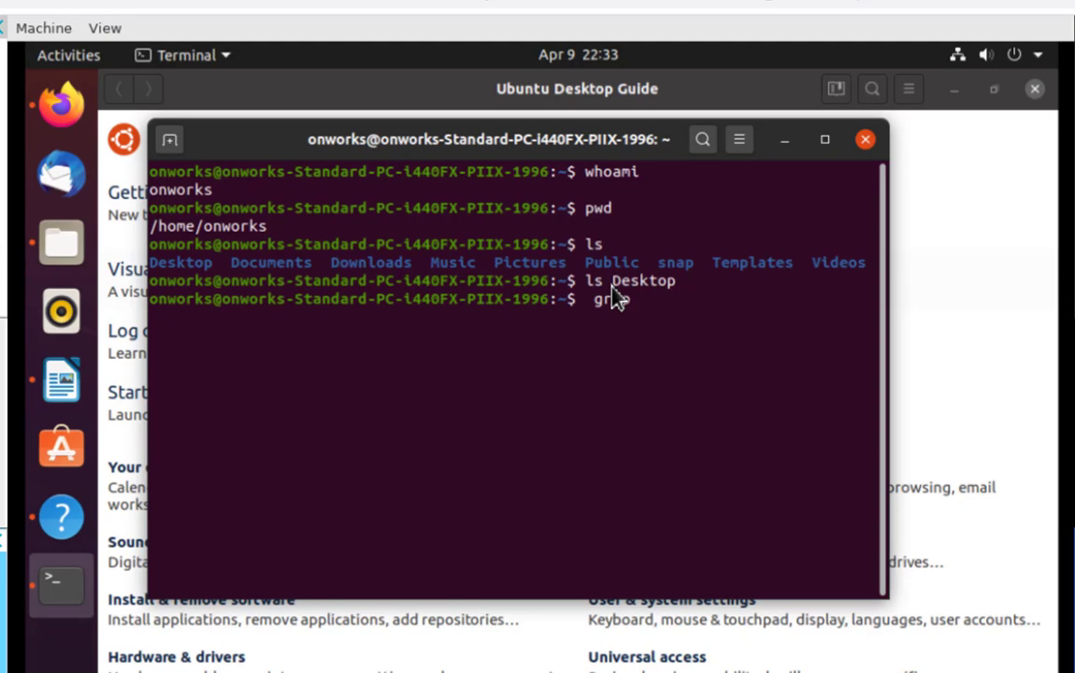
Run grep bash /etc/passwd to list the root and onworks bash accounts.
type("bash")
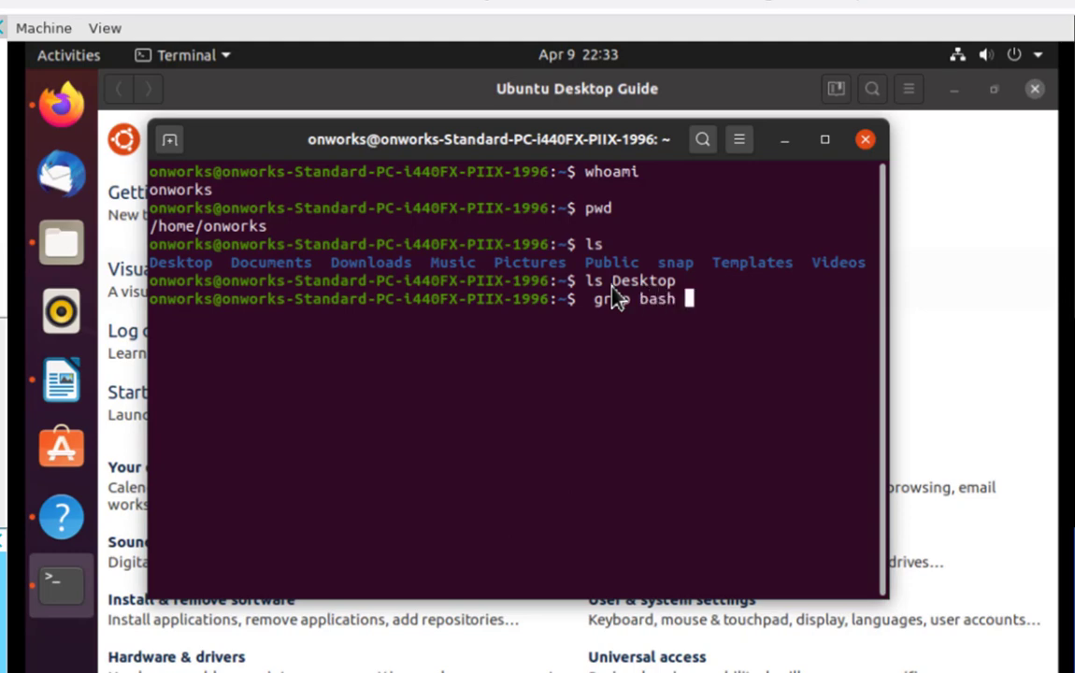
type("/etc/passwd")
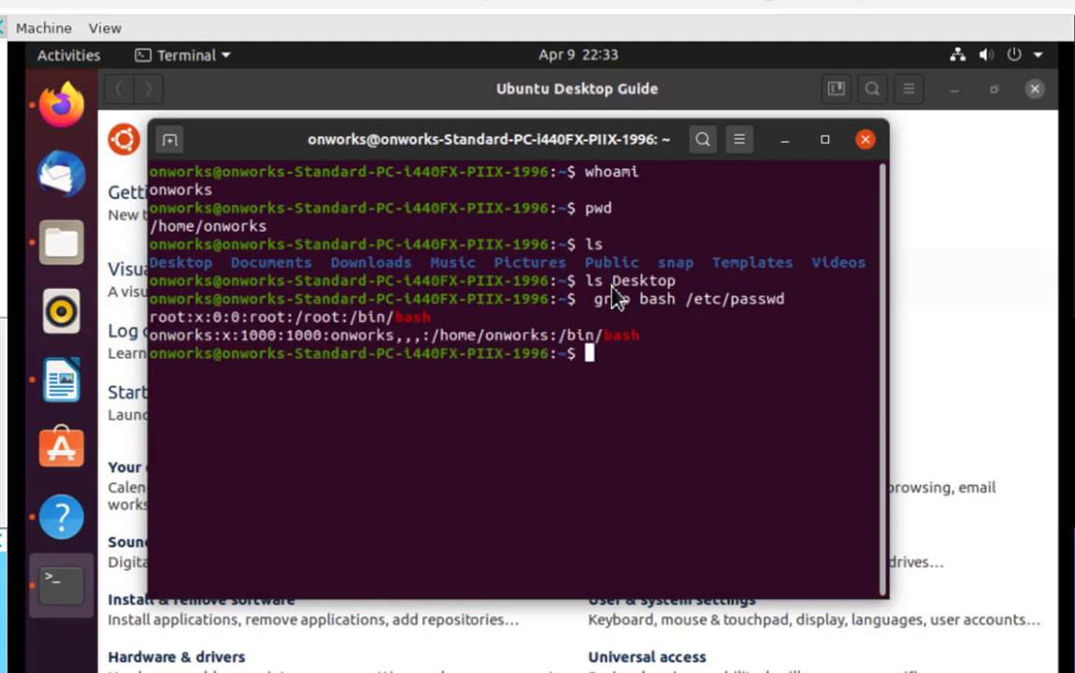
mouse_move(701, 298)
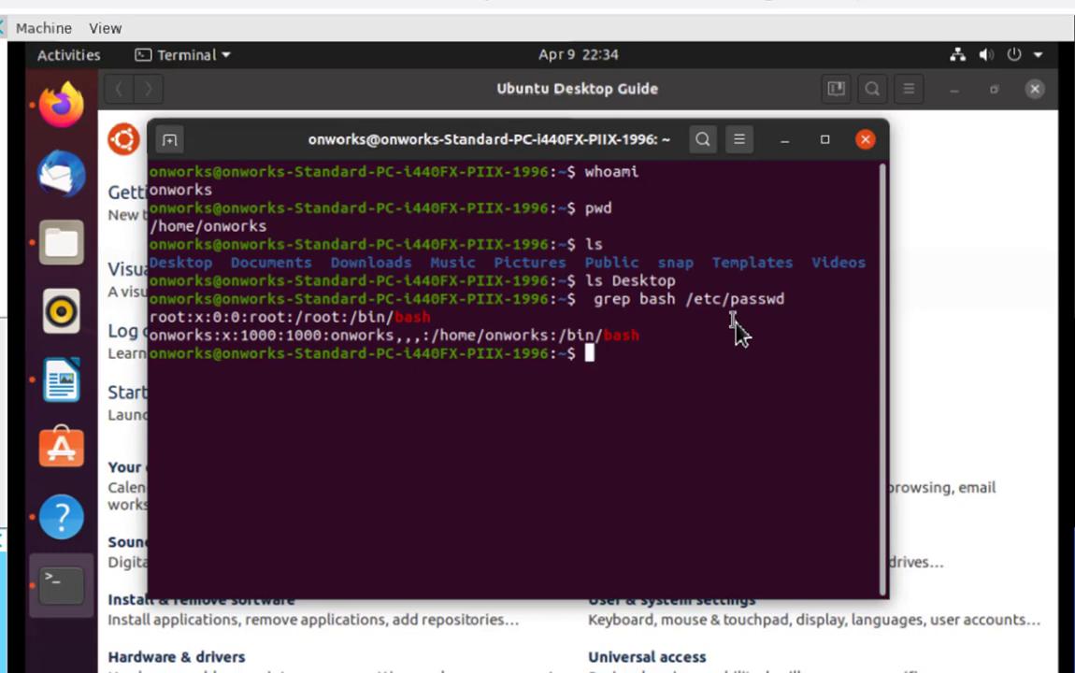
Run firefox & so Firefox starts as background job 4158 with the terminal still usable.
type("firef")
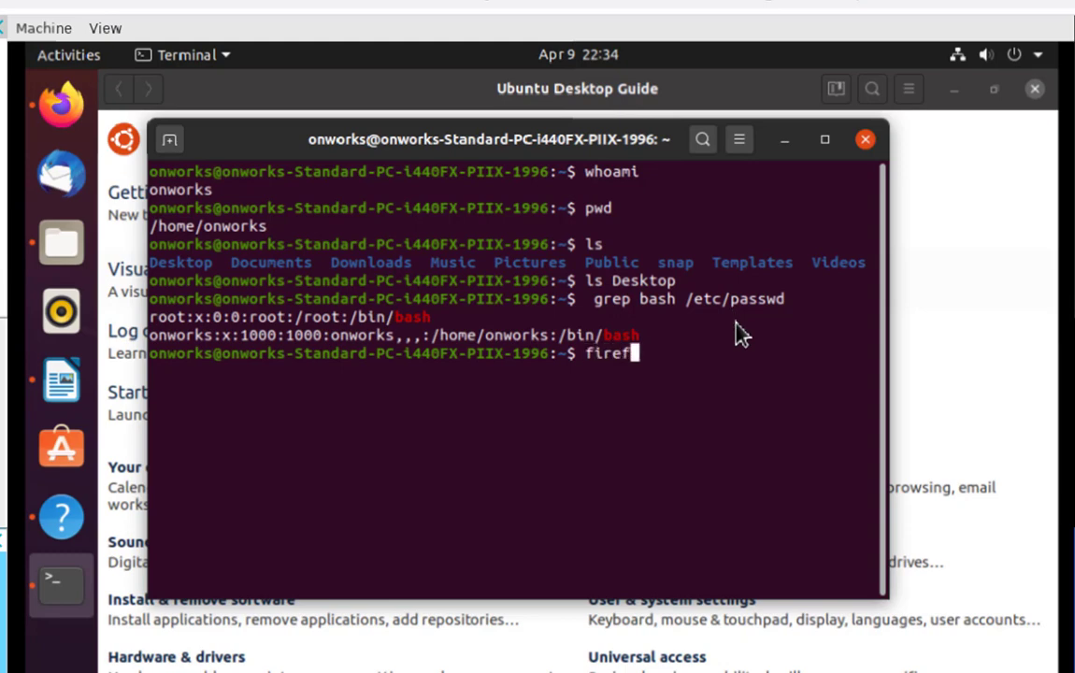
type("ox")
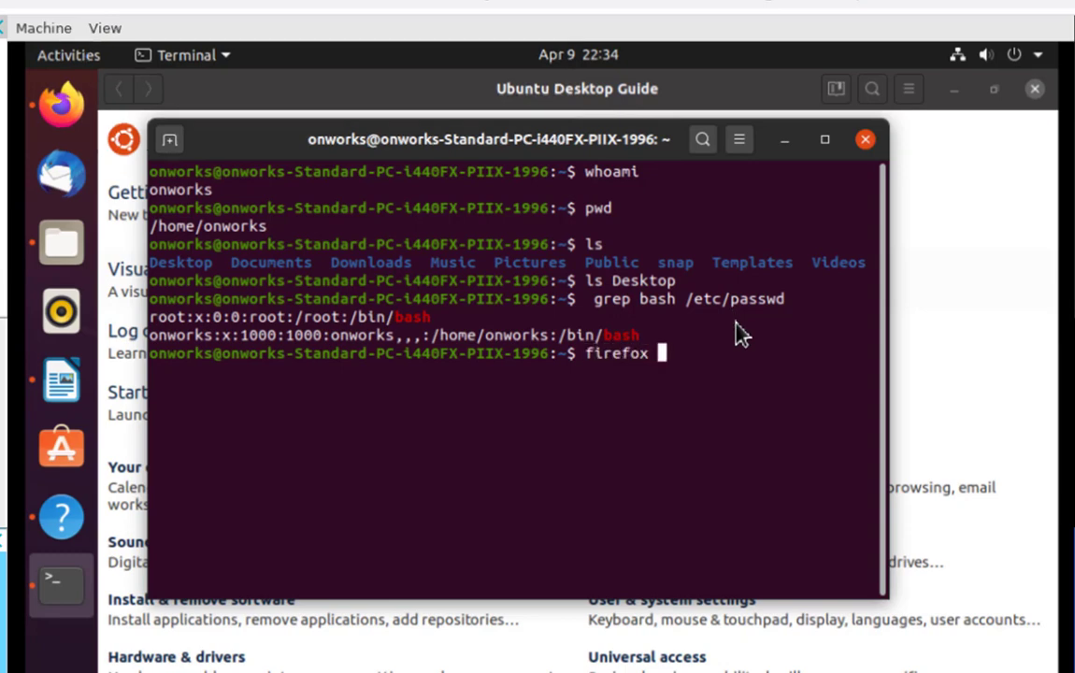
type("&")
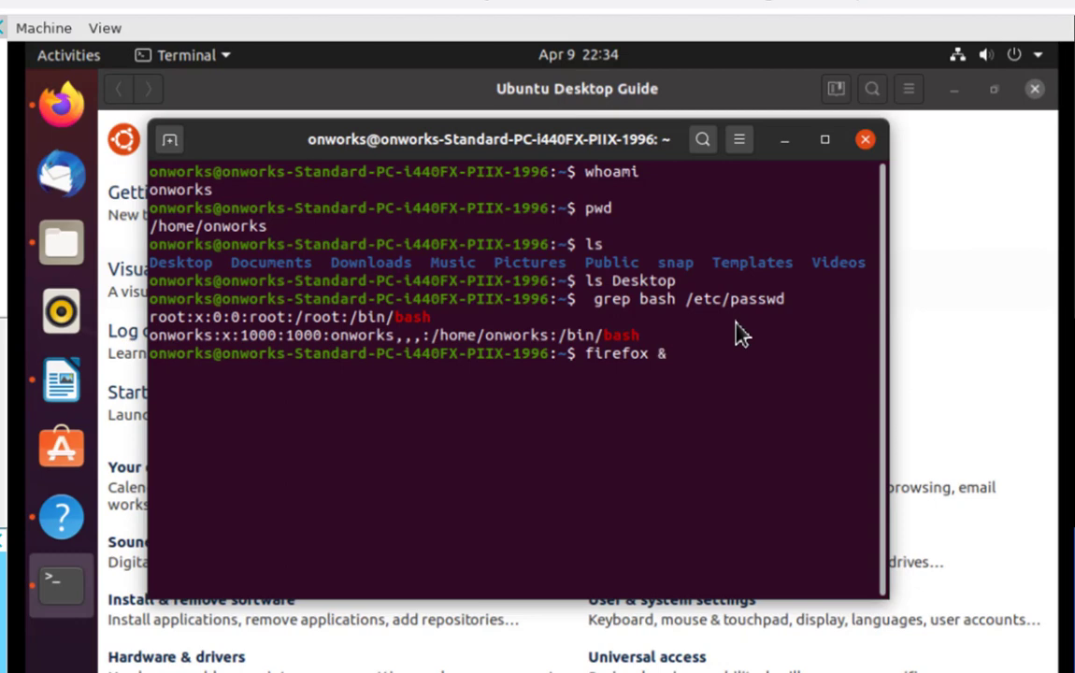
key("Return")
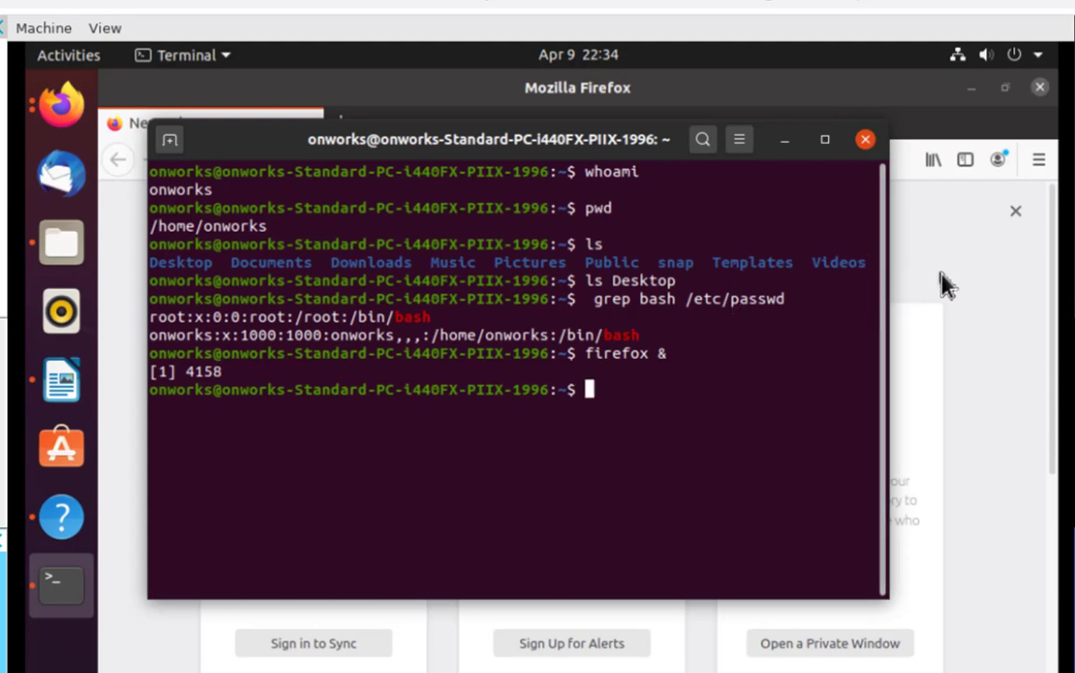
mouse_move(931, 284)
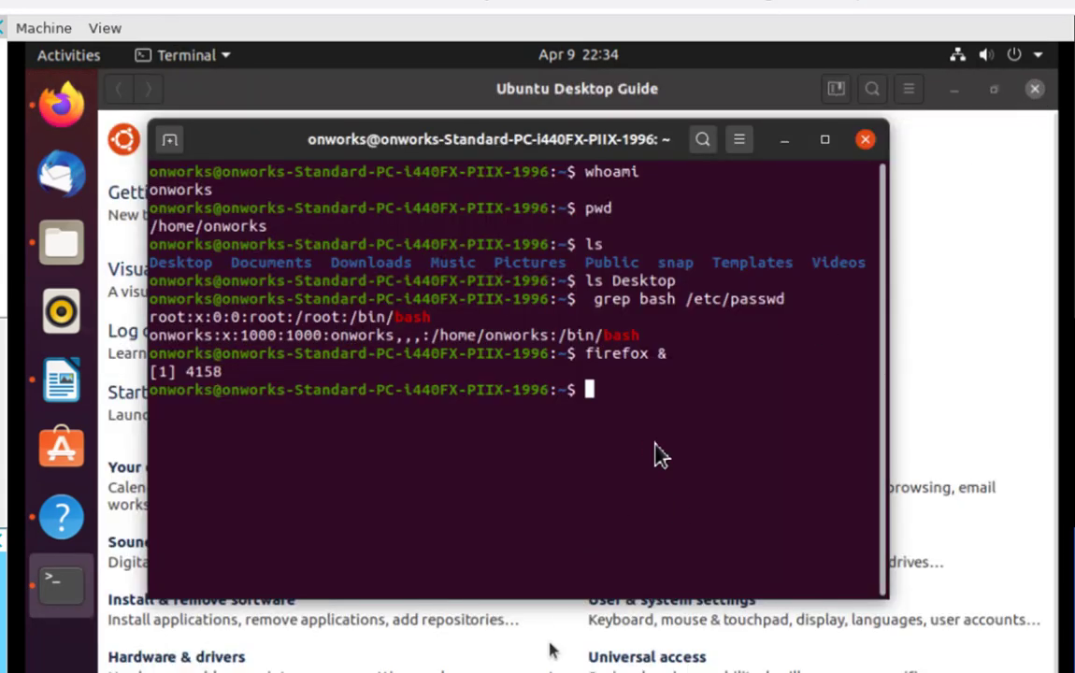
type("firef")
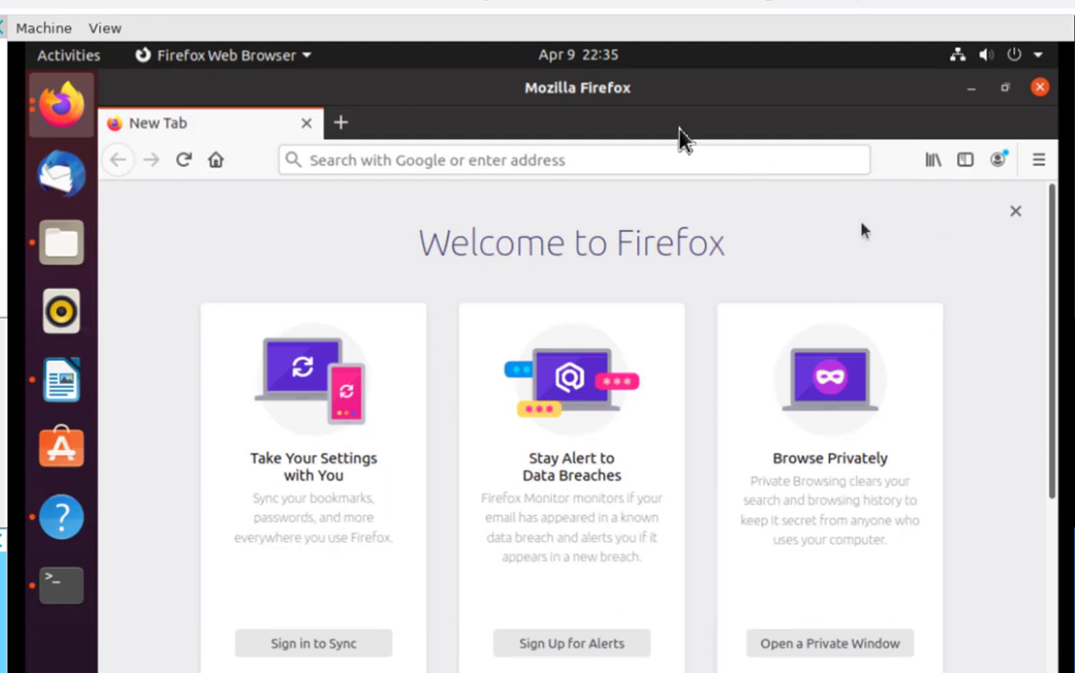
mouse_move(714, 114)
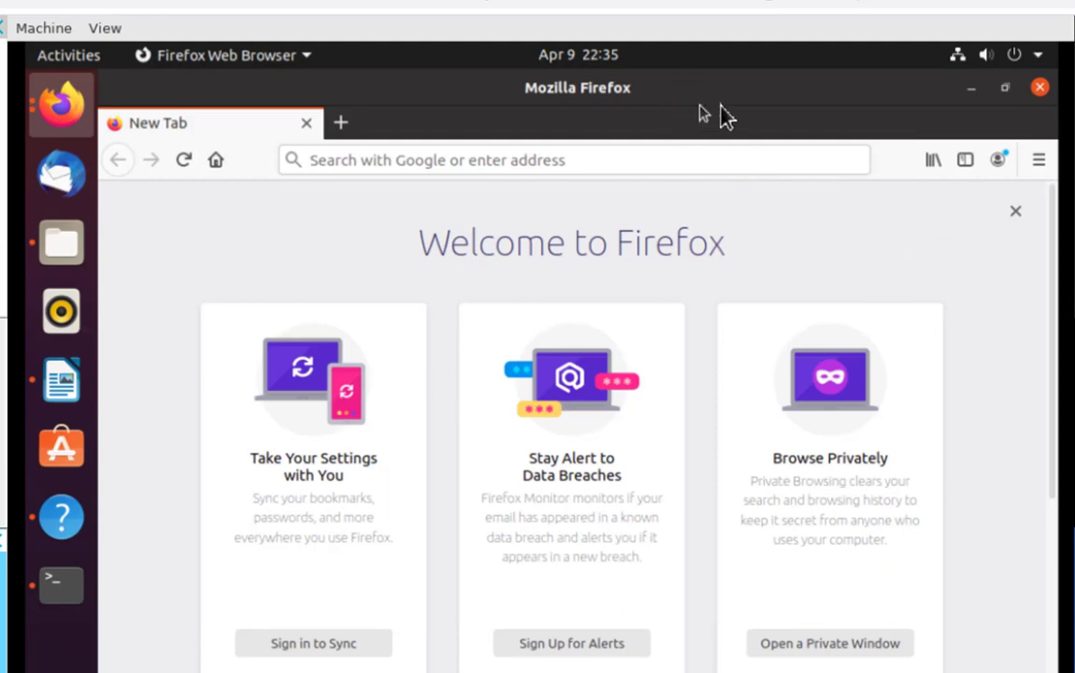
mouse_move(835, 94)
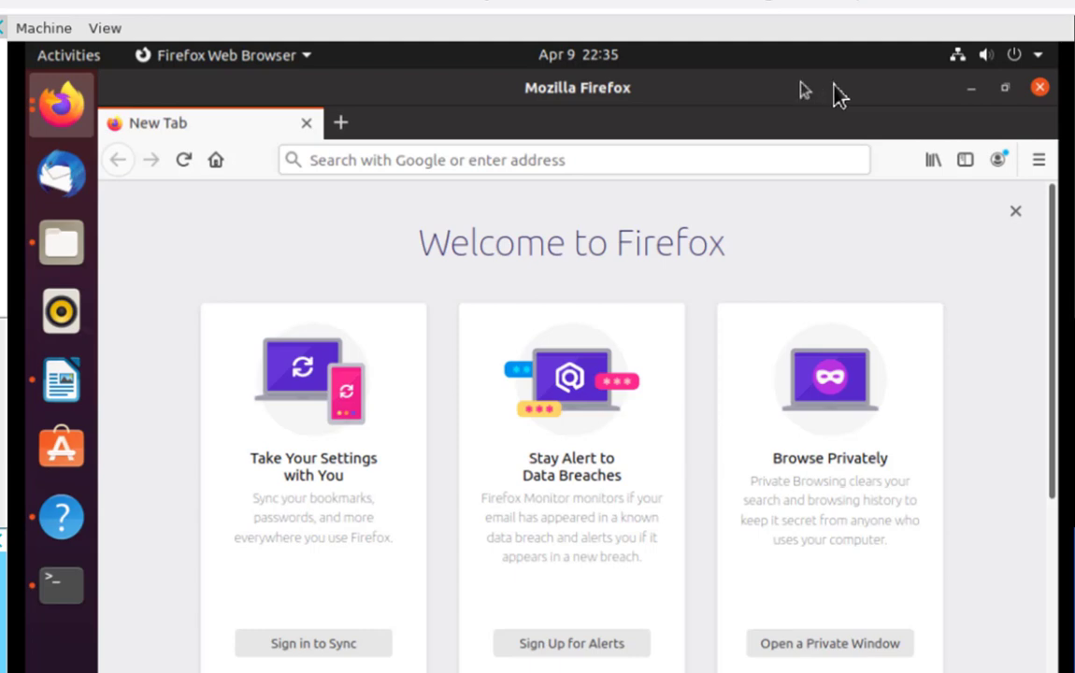
mouse_move(1040, 89)
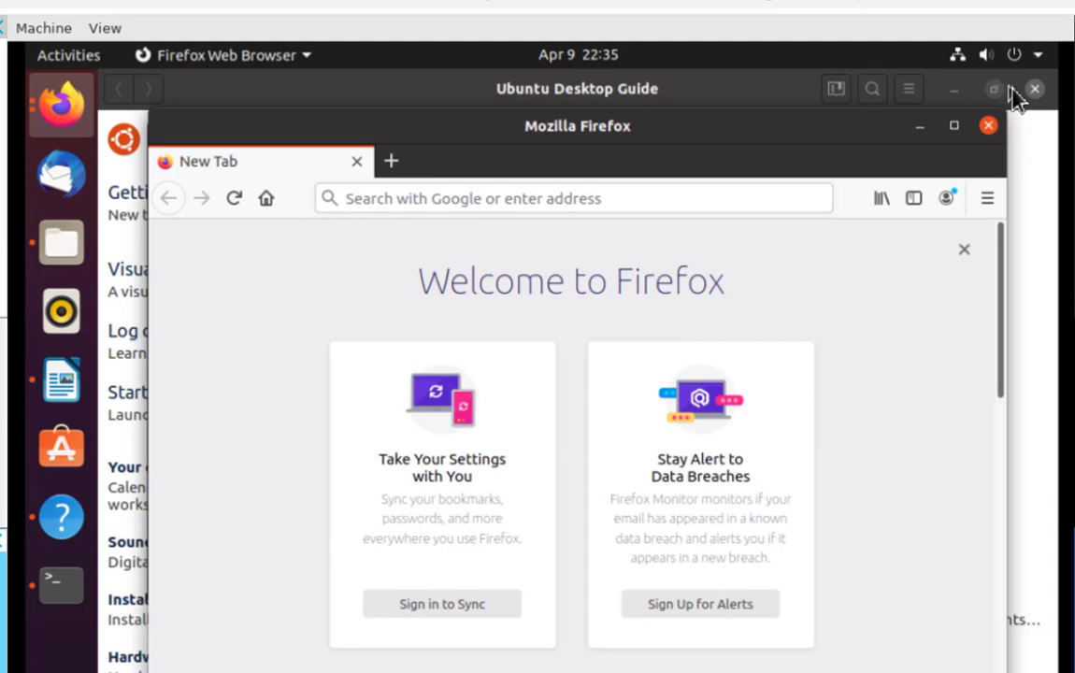
mouse_move(340, 135)
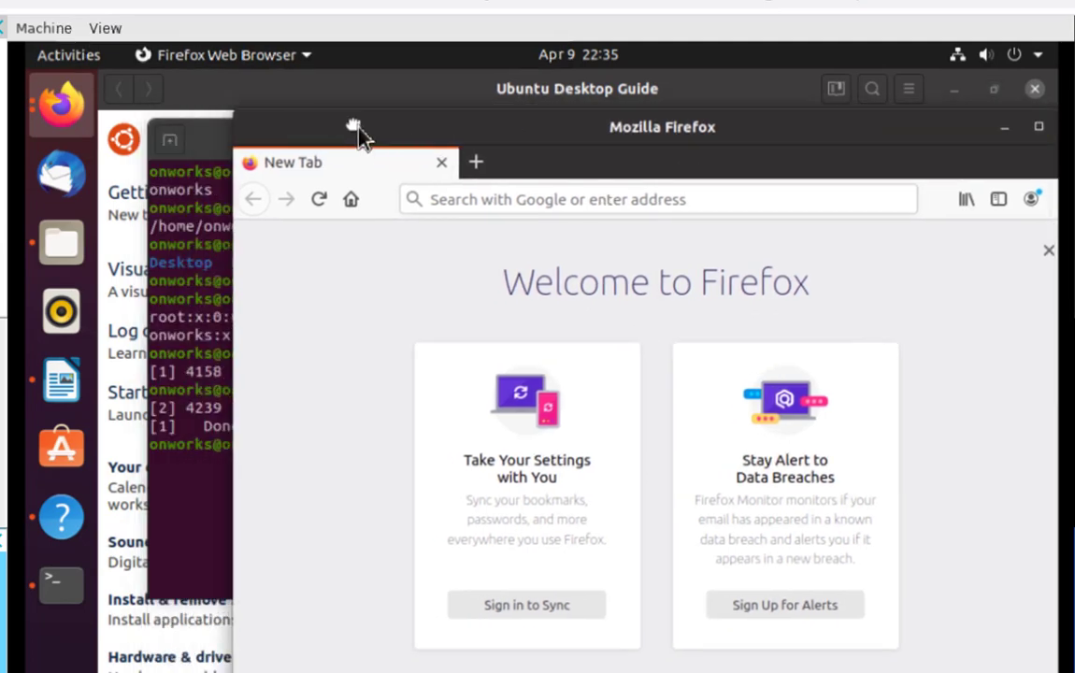
Drag the Firefox window to the right so the Terminal is reachable for a second firefox &.
left_click_drag(354, 127, 484, 131)
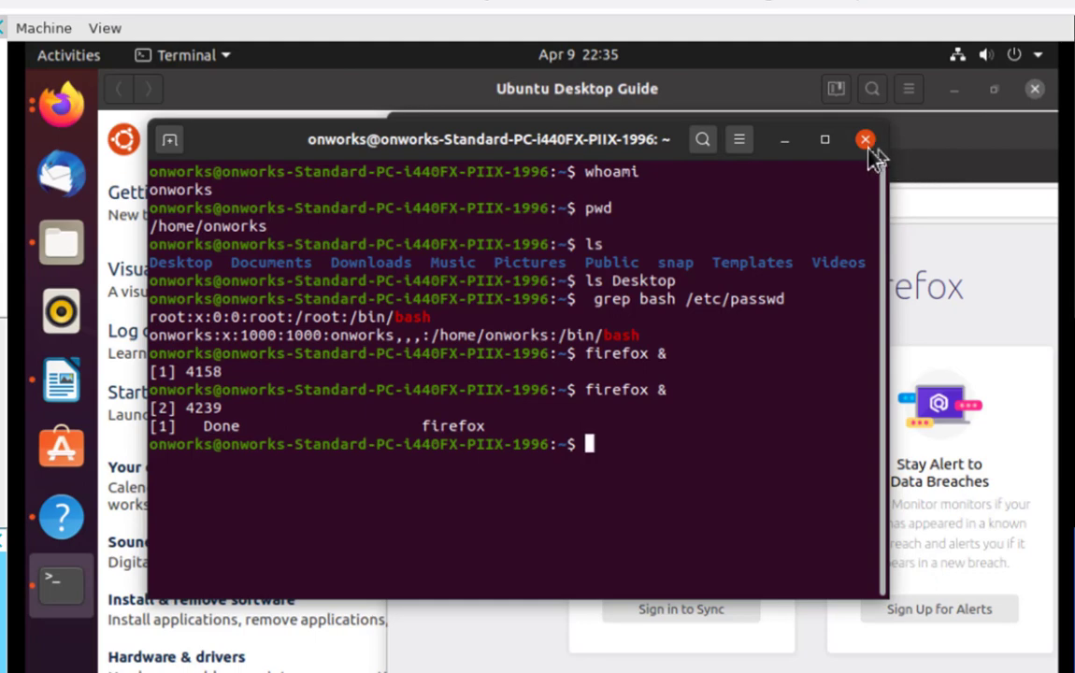
Close the Terminal, Firefox and Ubuntu Desktop Guide windows, leaving Files Home in front.
left_click(863, 138)
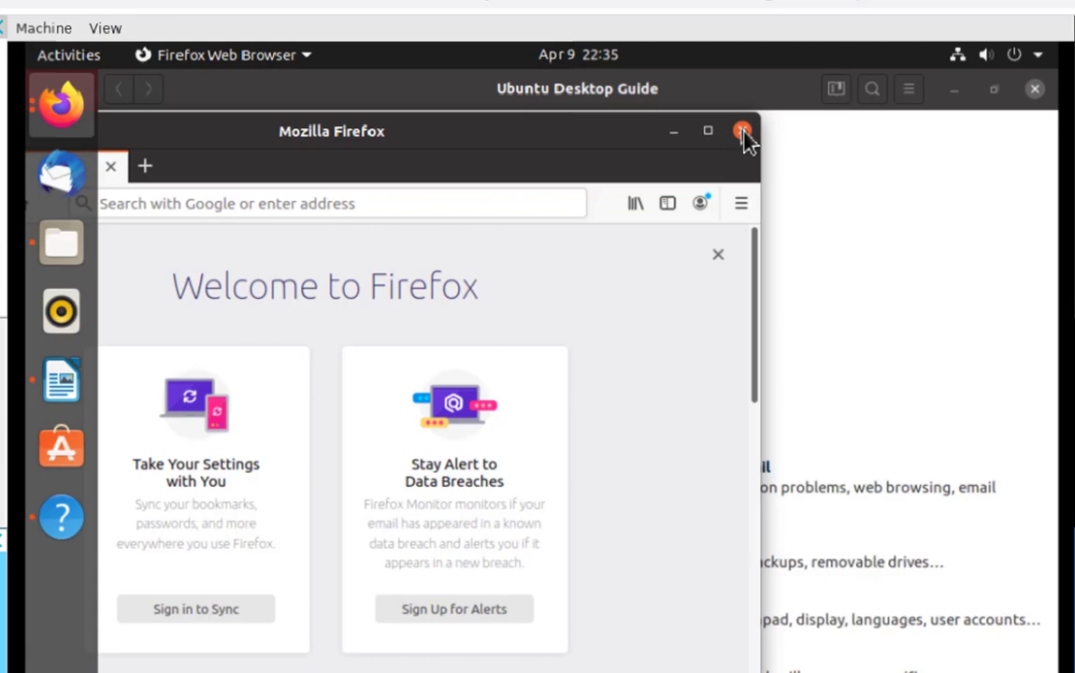
left_click(743, 131)
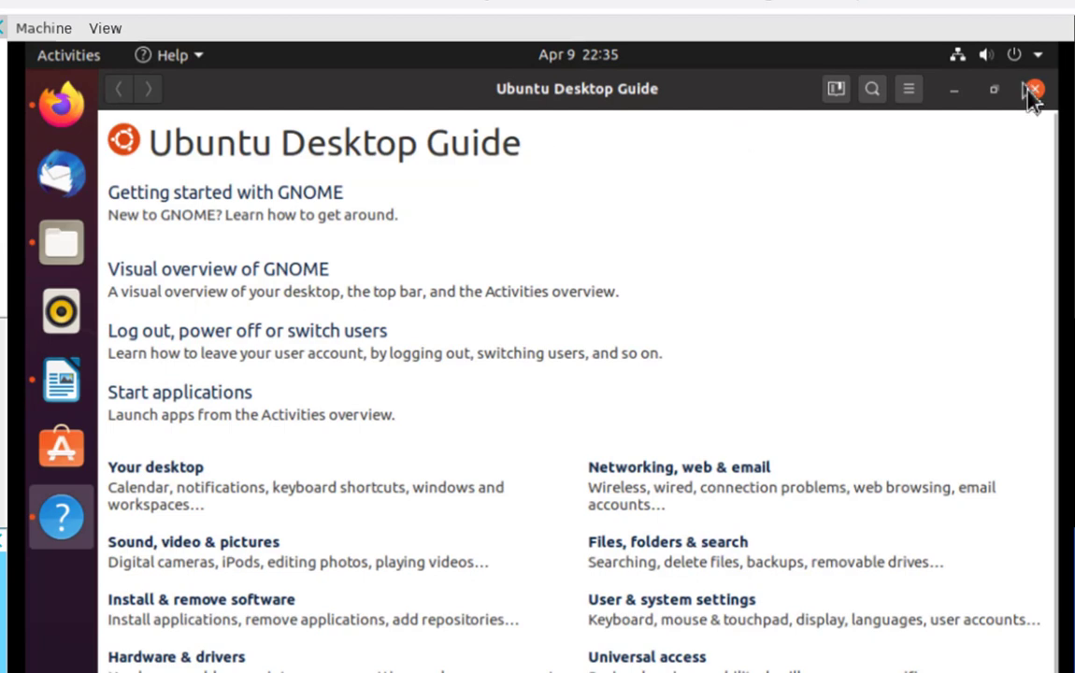
left_click(1034, 90)
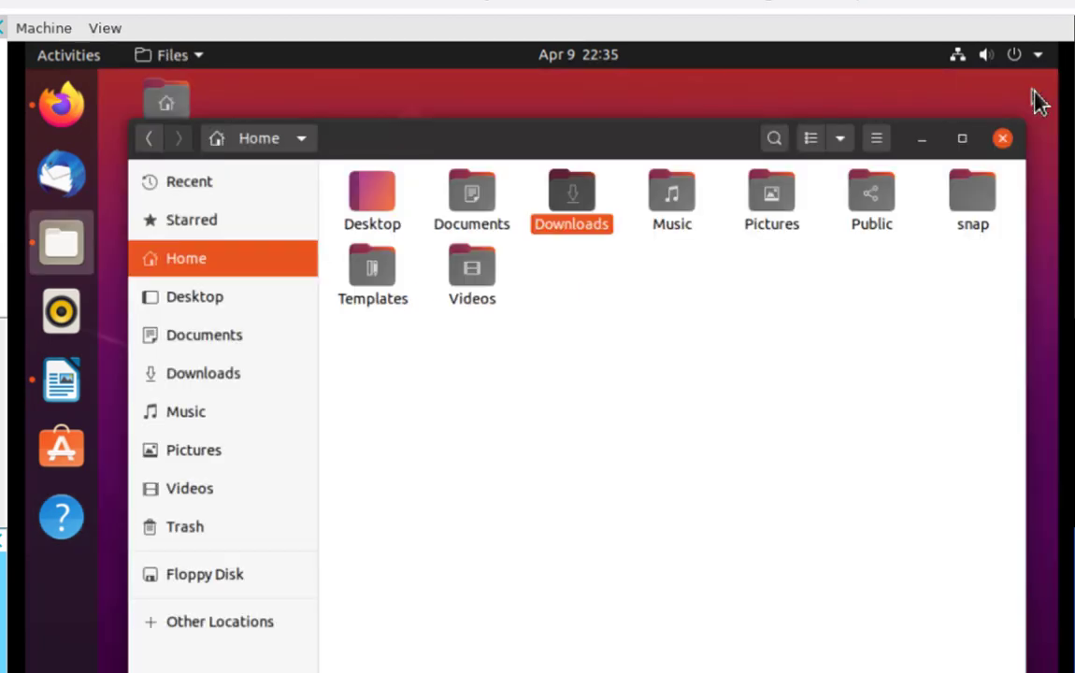
mouse_move(892, 647)
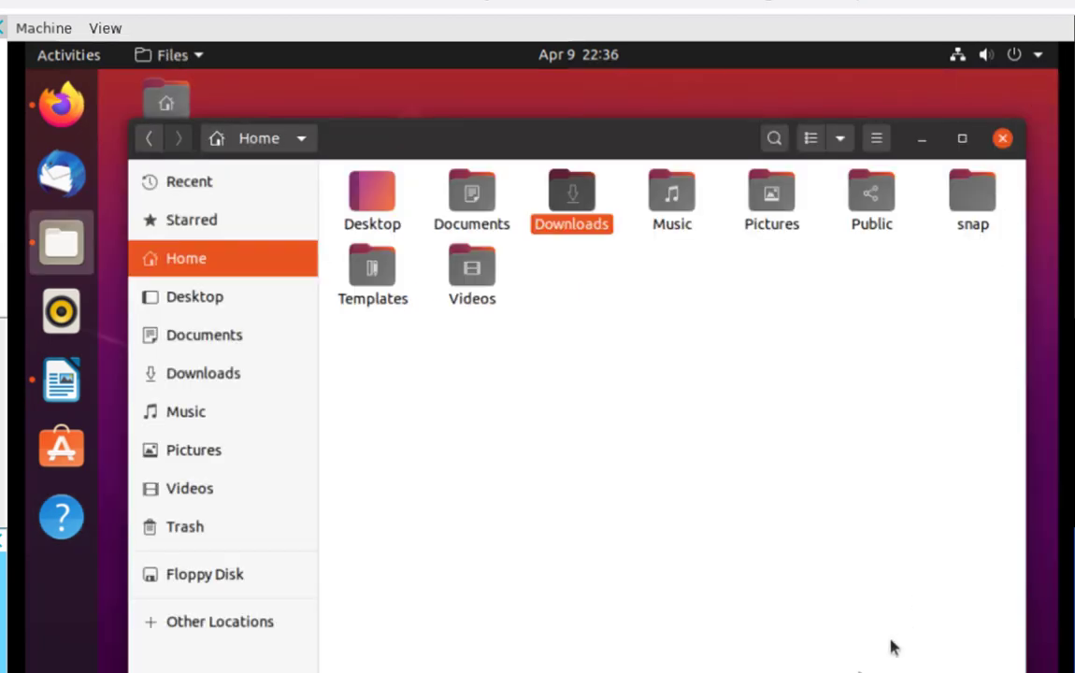